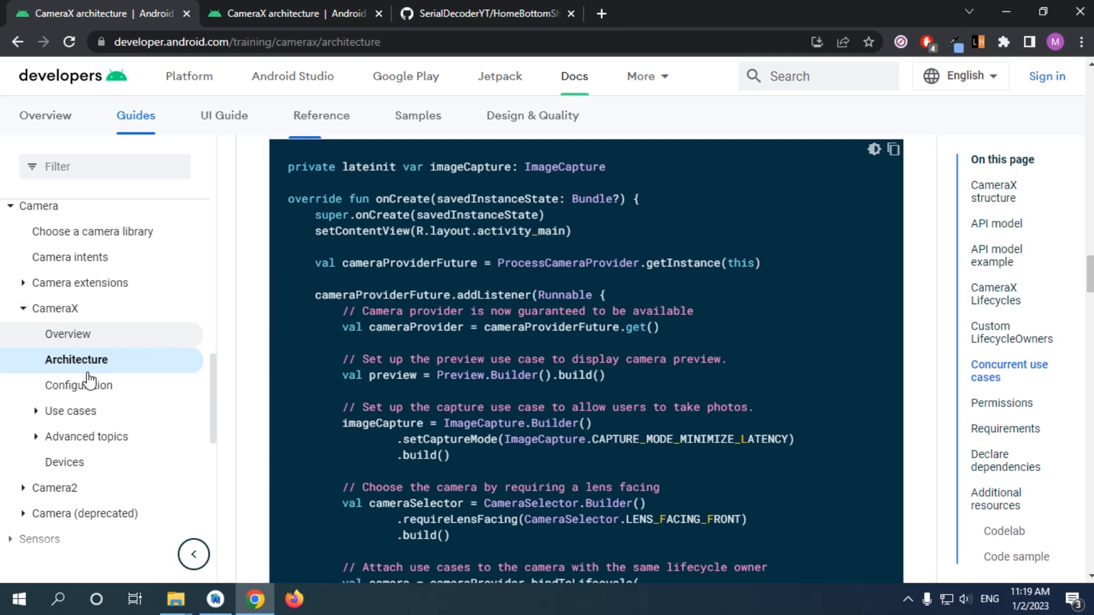
Scroll the CameraX architecture page to the use case list and select PreviewView.
scroll("down", 3)
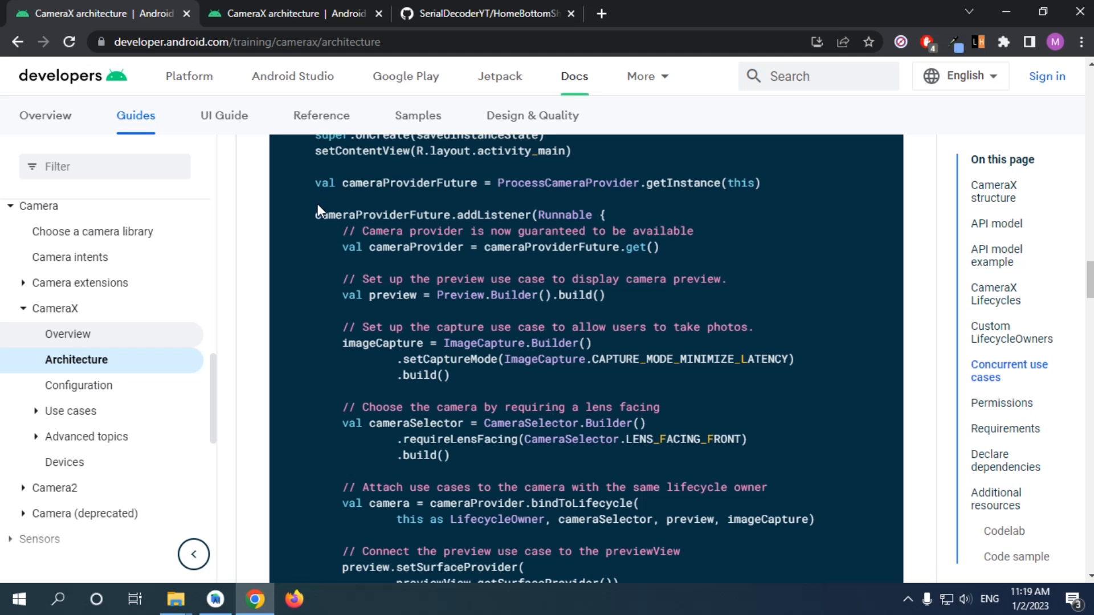
mouse_move(339, 123)
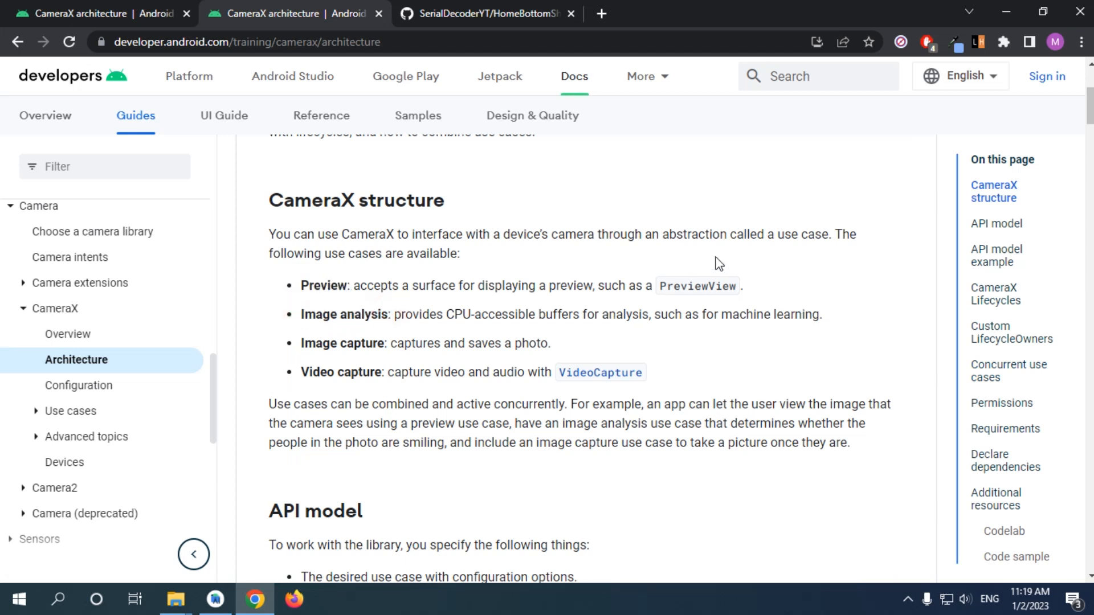
double_click(678, 286)
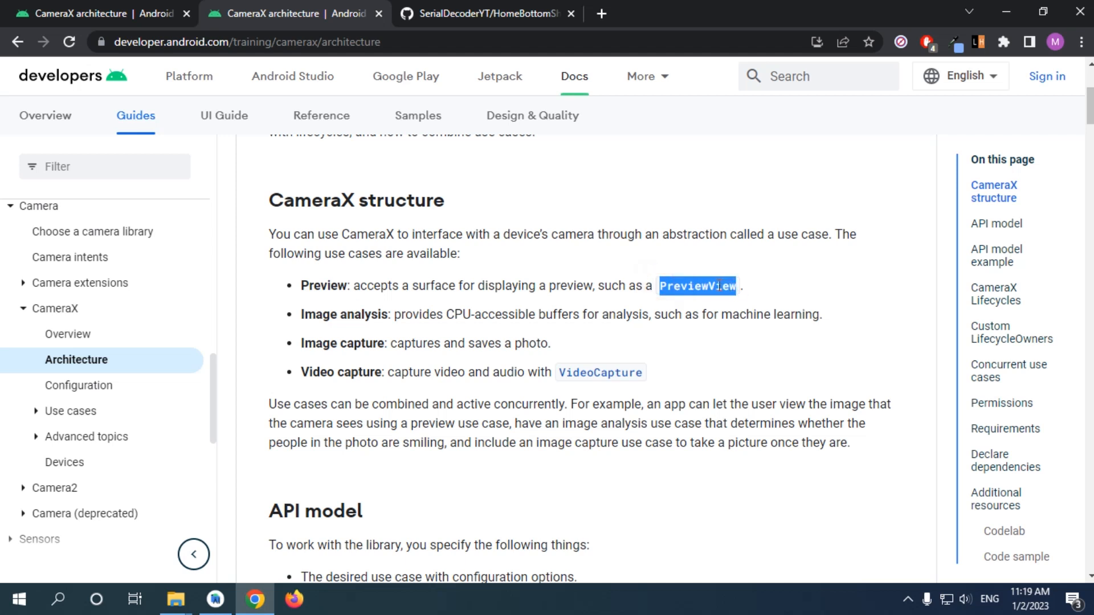
mouse_move(427, 287)
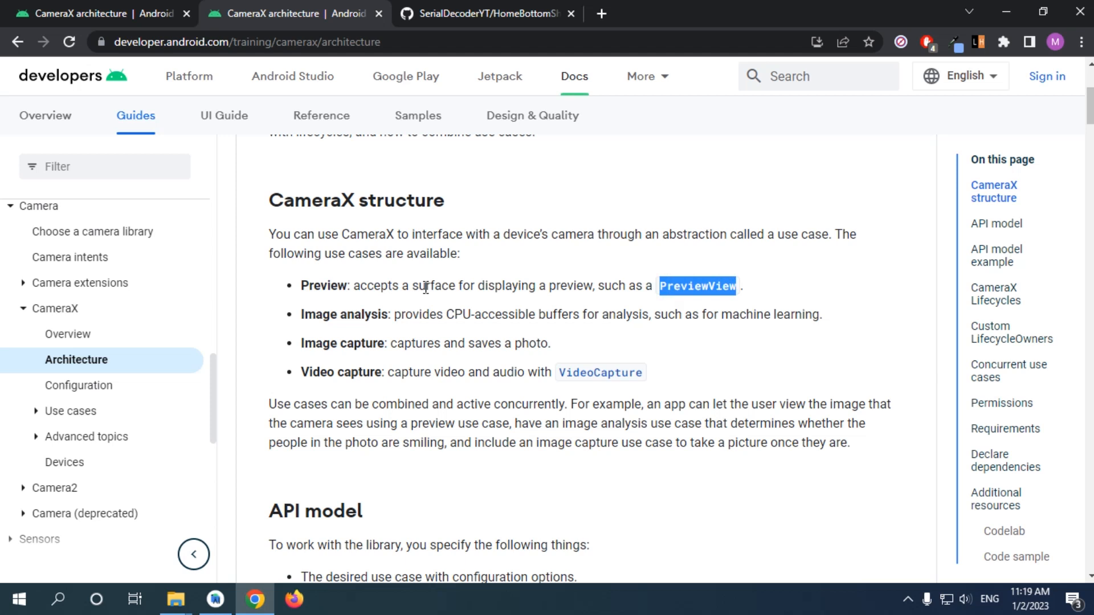
mouse_move(439, 292)
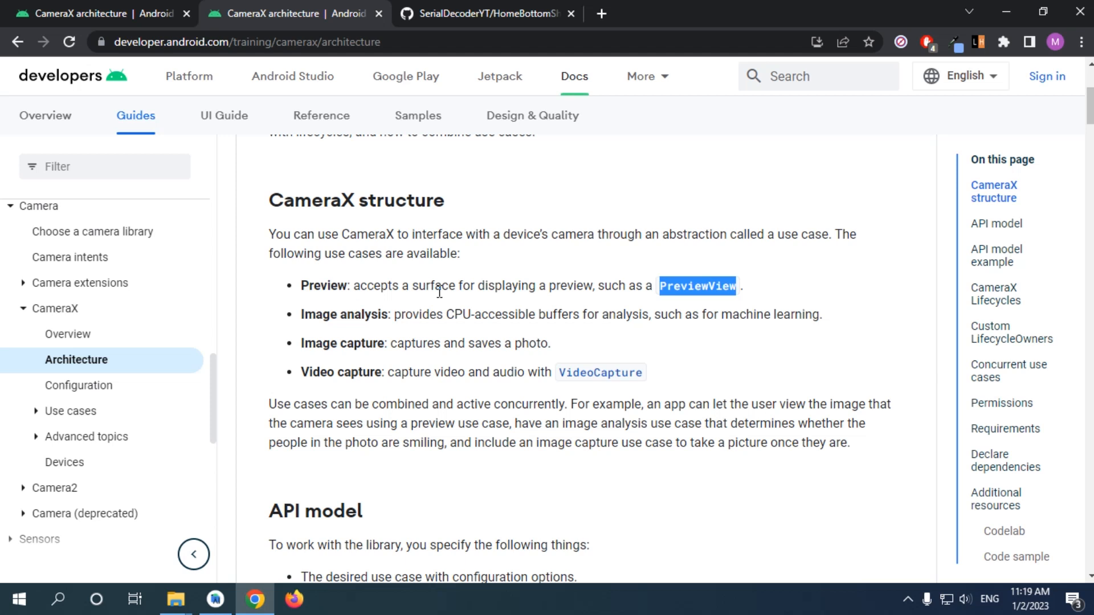
mouse_move(245, 269)
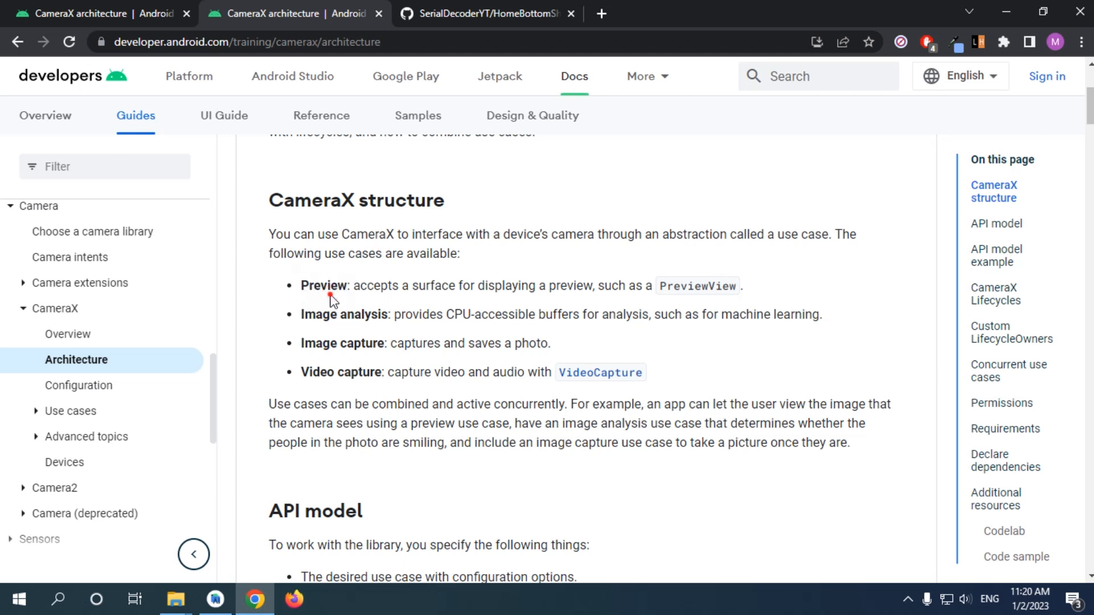
mouse_move(302, 321)
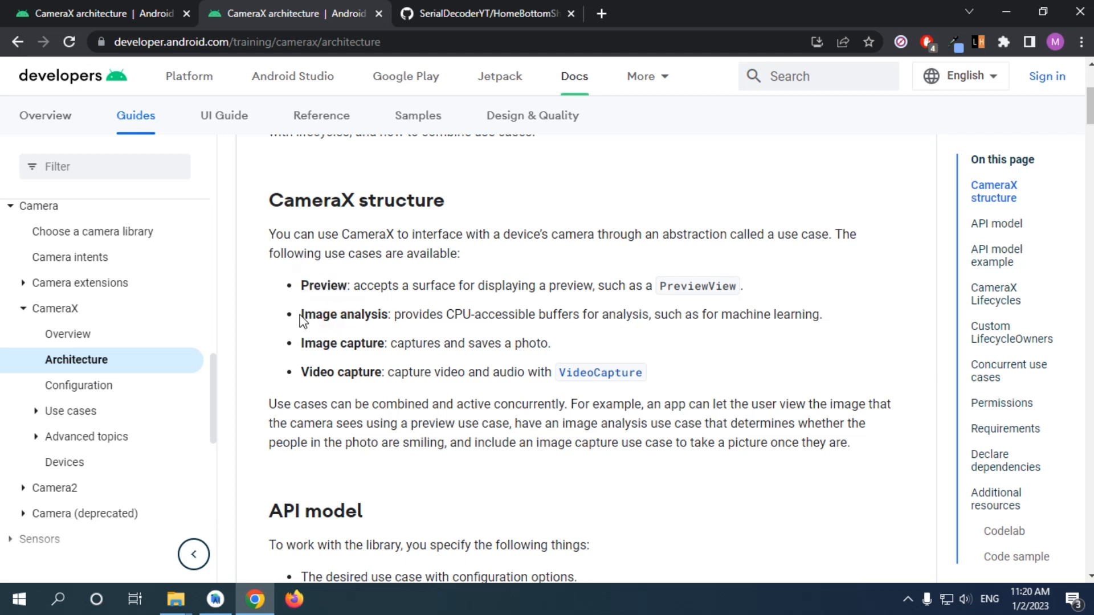
mouse_move(329, 316)
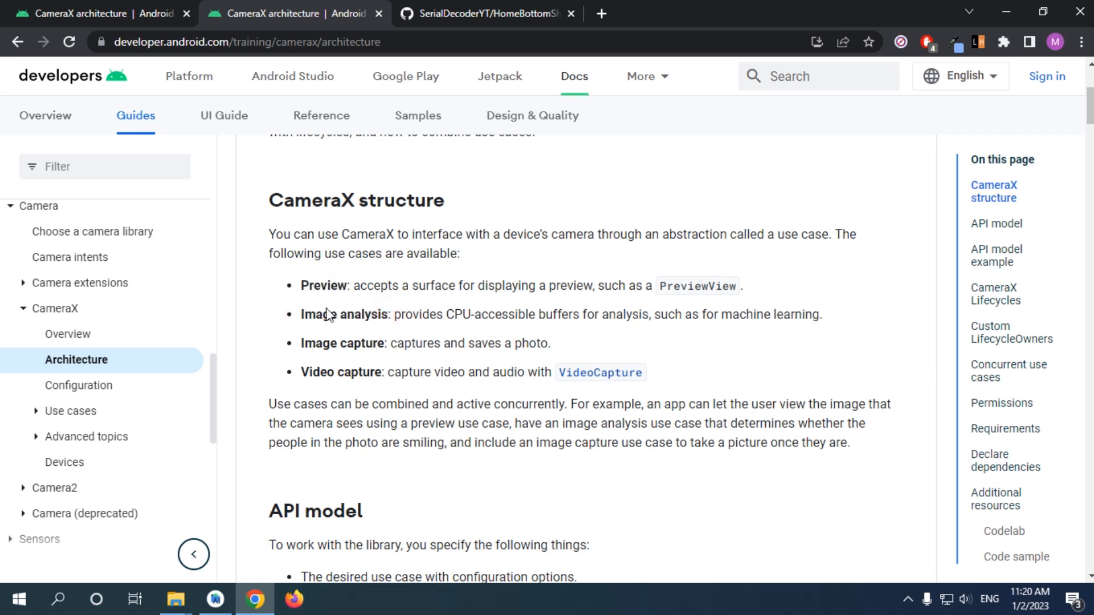
double_click(323, 285)
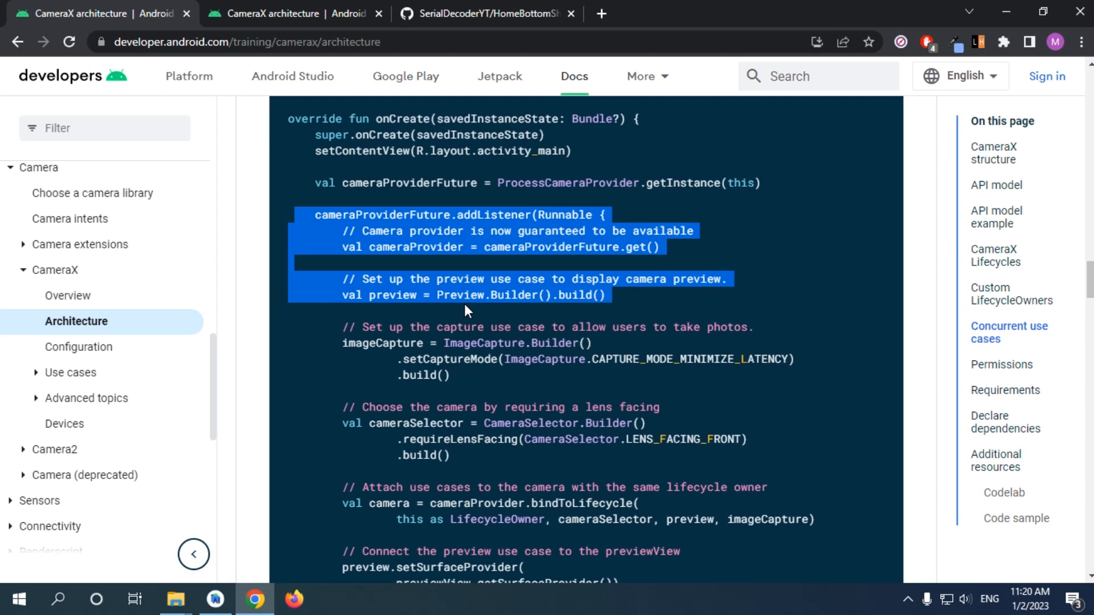
Scroll through the camera-provider listener code sample, then return to Android Studio.
scroll("down", 3)
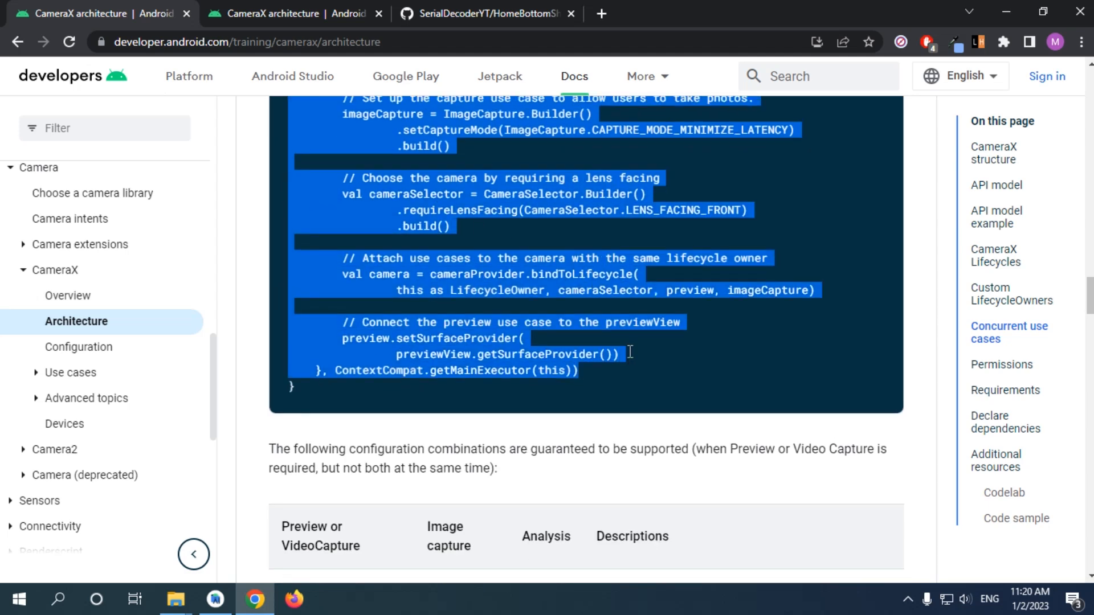
left_click(214, 599)
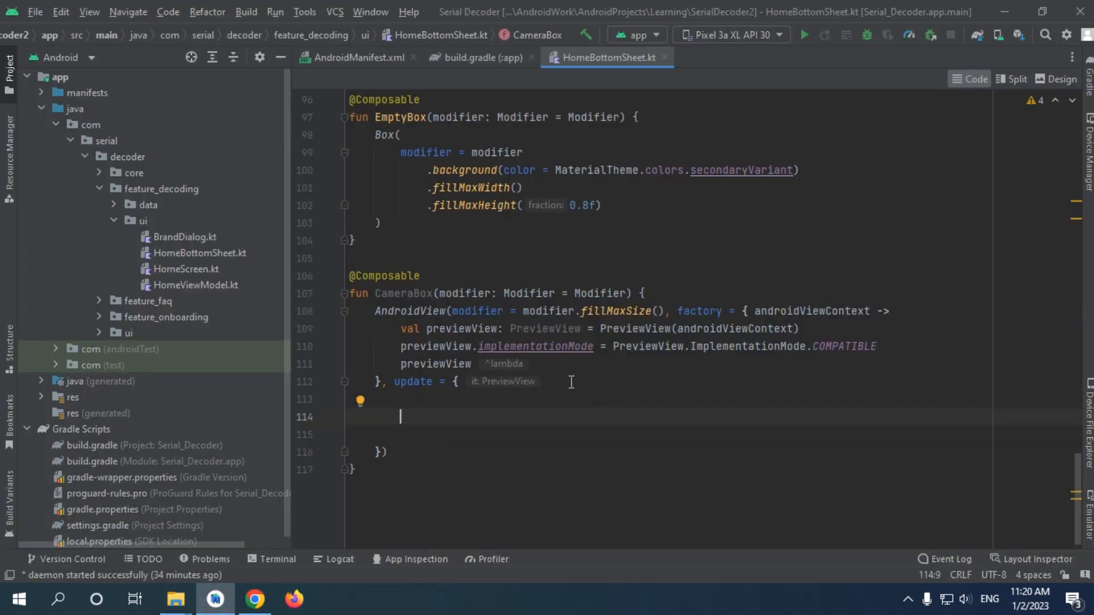
Add a previewView parameter to the update lambda with PreviewView as its type.
type("a")
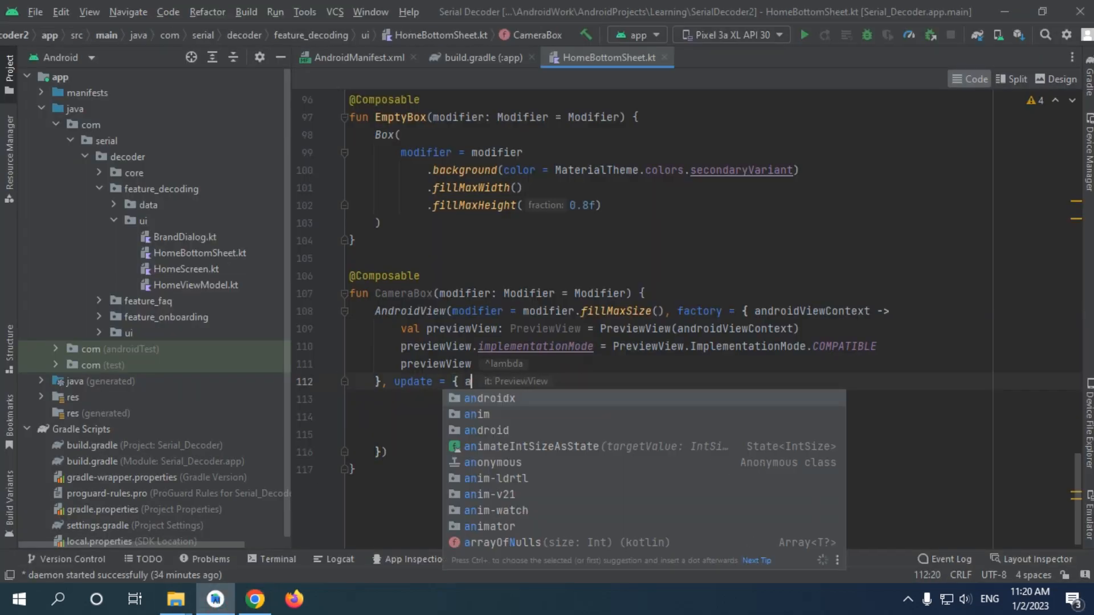
type("previewView: Prev")
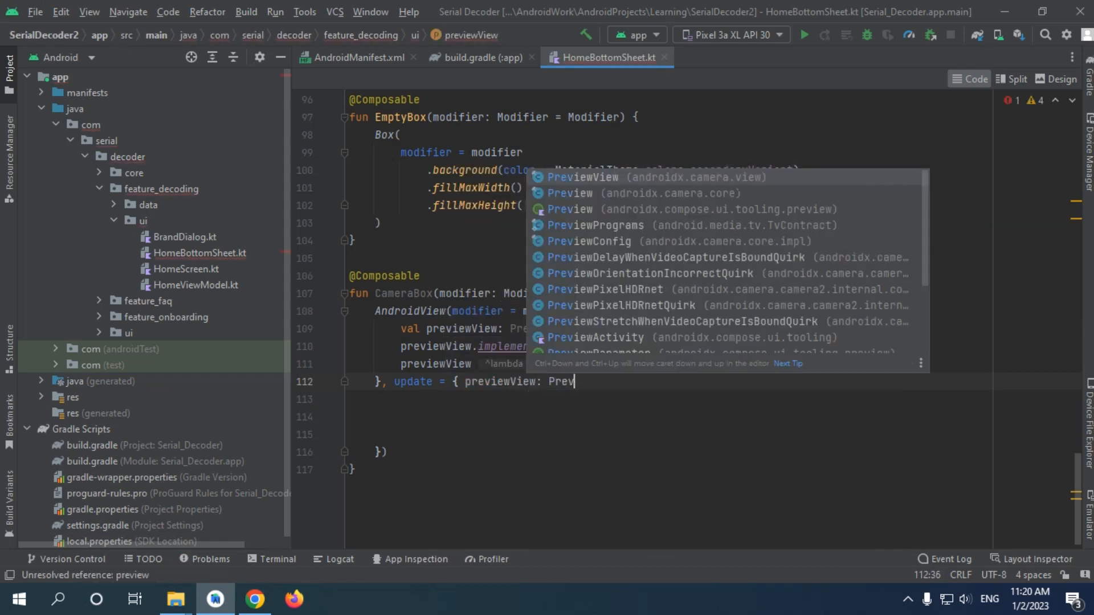
left_click(582, 177)
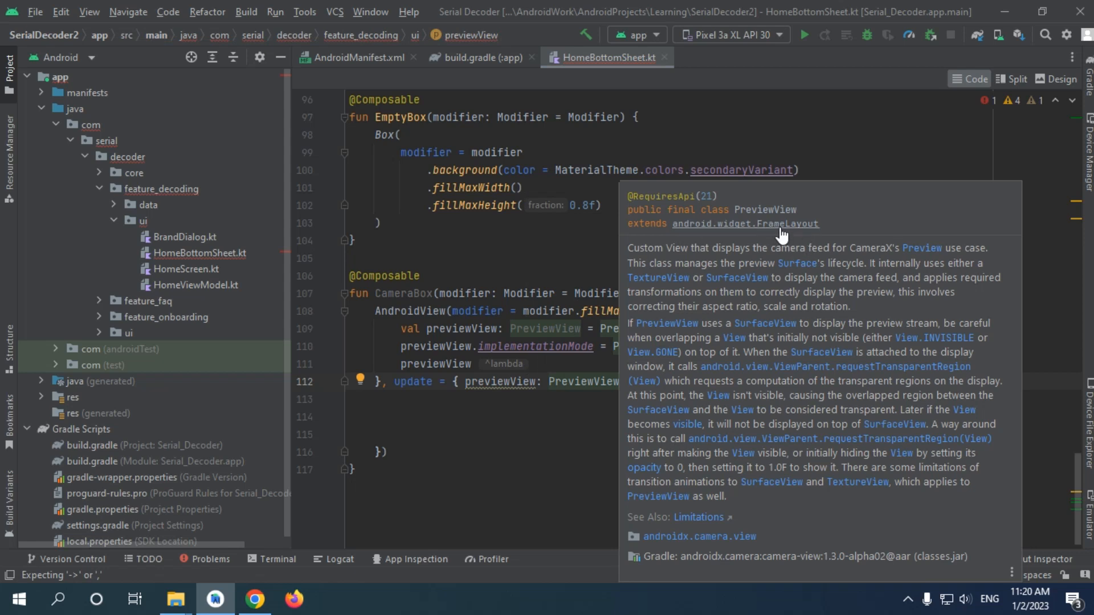
mouse_move(538, 419)
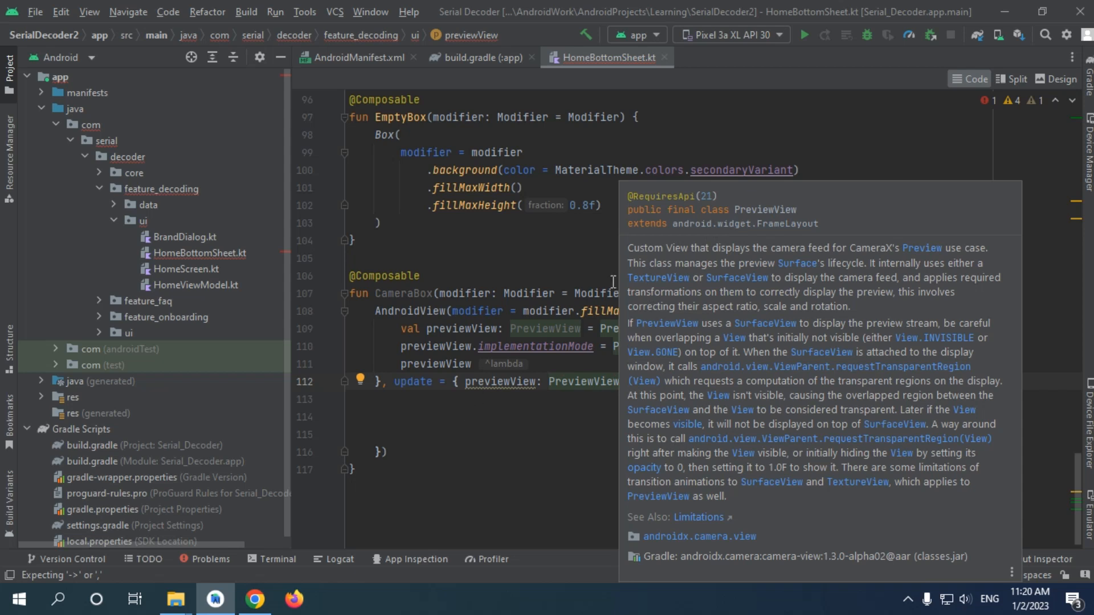
mouse_move(822, 256)
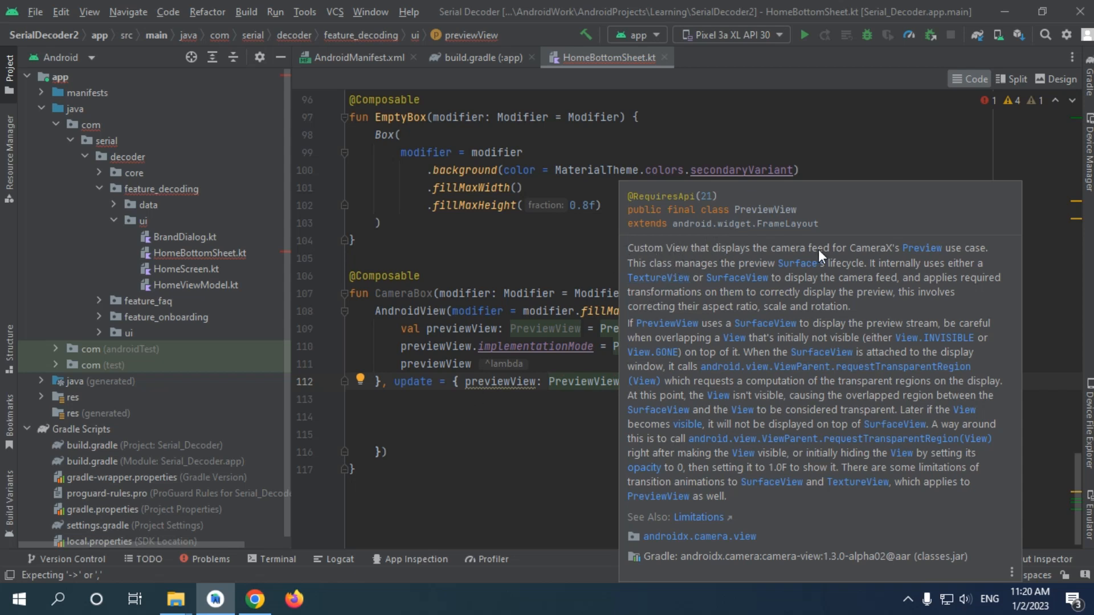
mouse_move(928, 254)
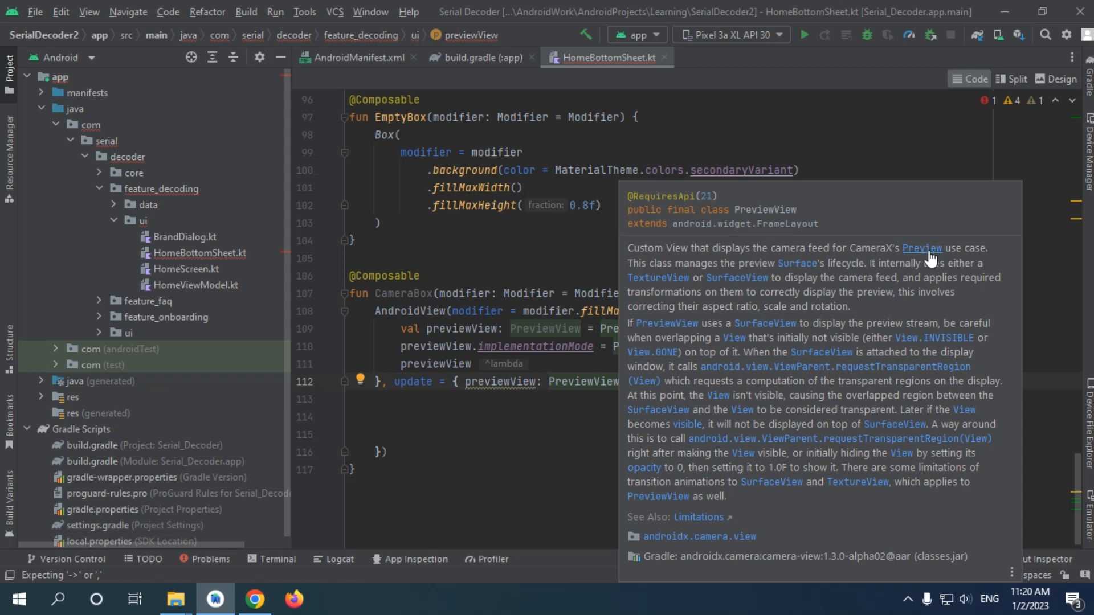
mouse_move(755, 216)
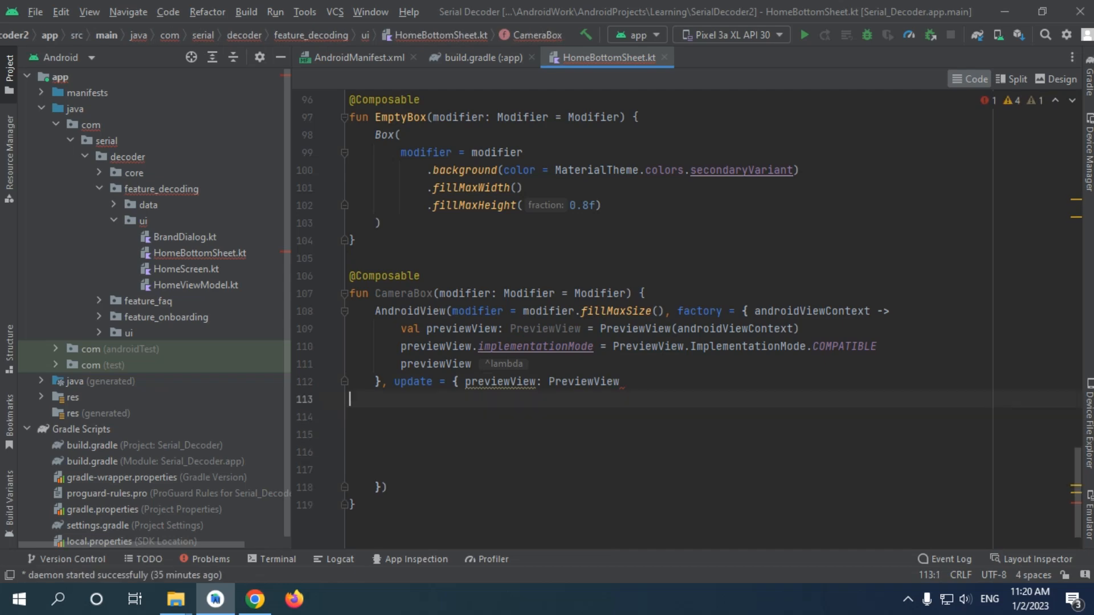
Add '->', paste the listener sample code, and declare val context = LocalContext.current.
type("->")
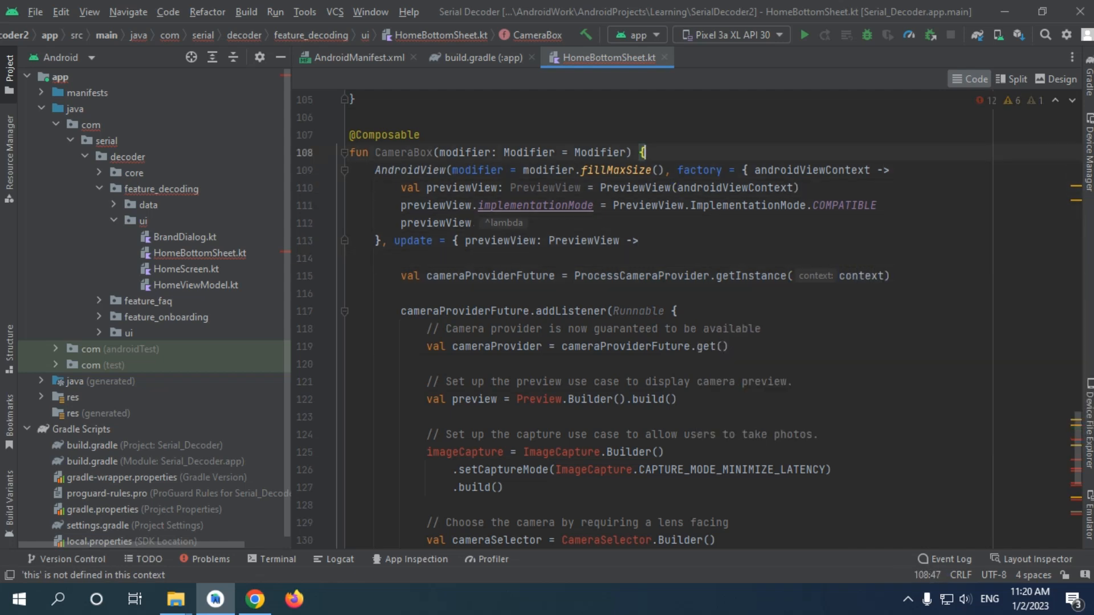
type("val context =")
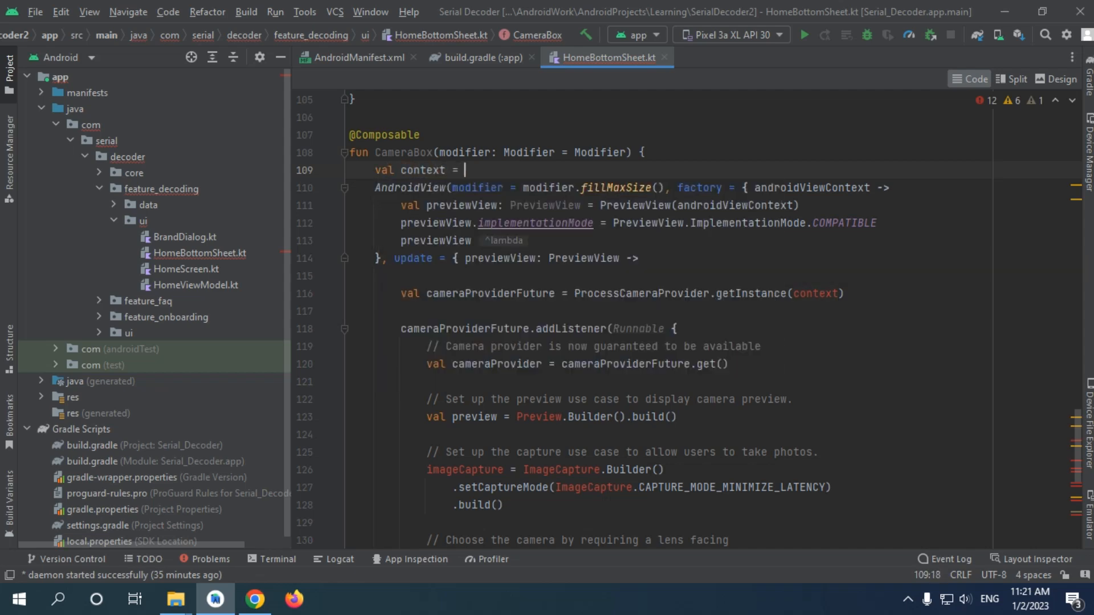
type("LocalContext.current")
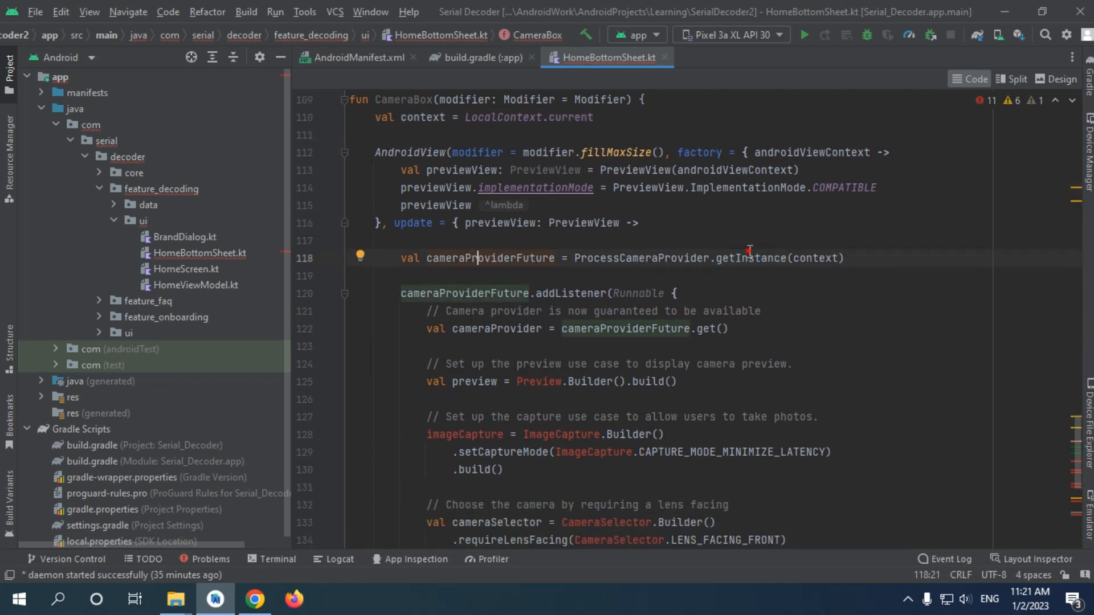
mouse_move(751, 258)
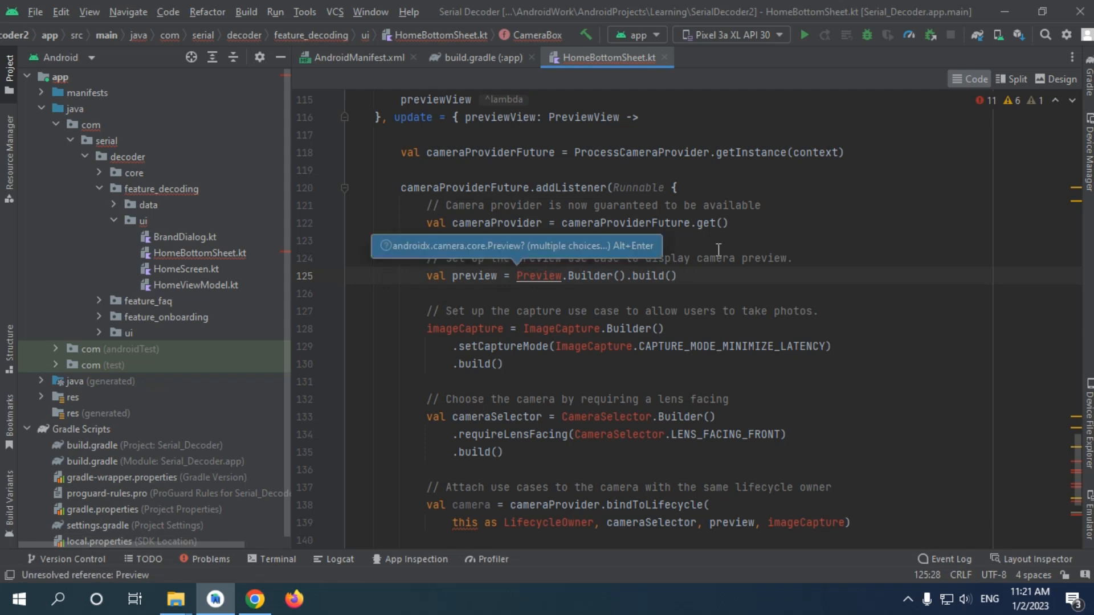
Import androidx.camera.core.Preview and rename the preview variable to previewUseCase.
key("Alt+Enter")
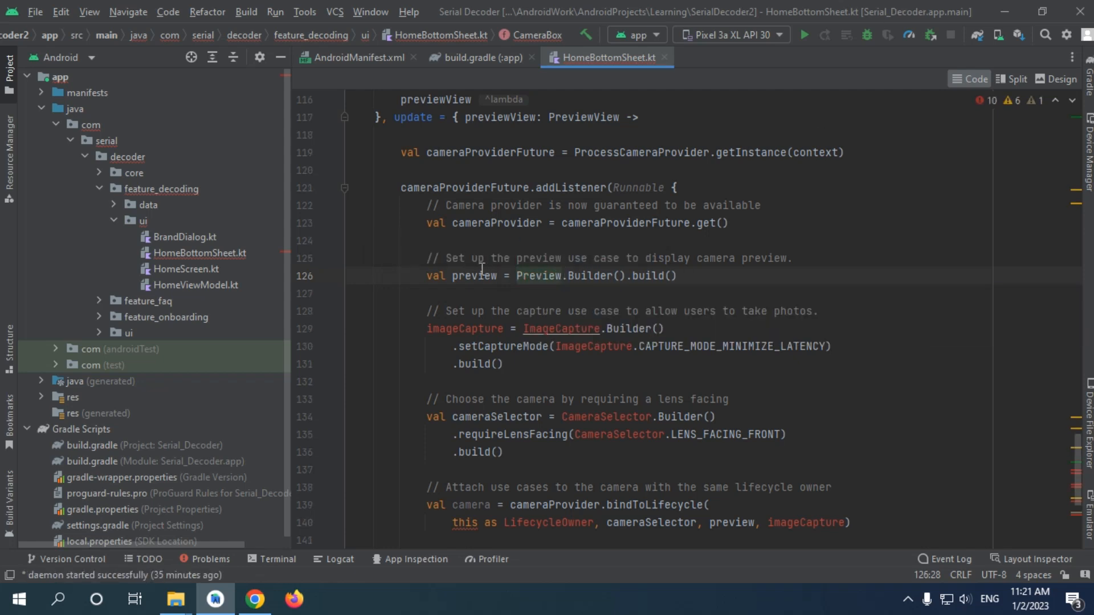
left_click(490, 276)
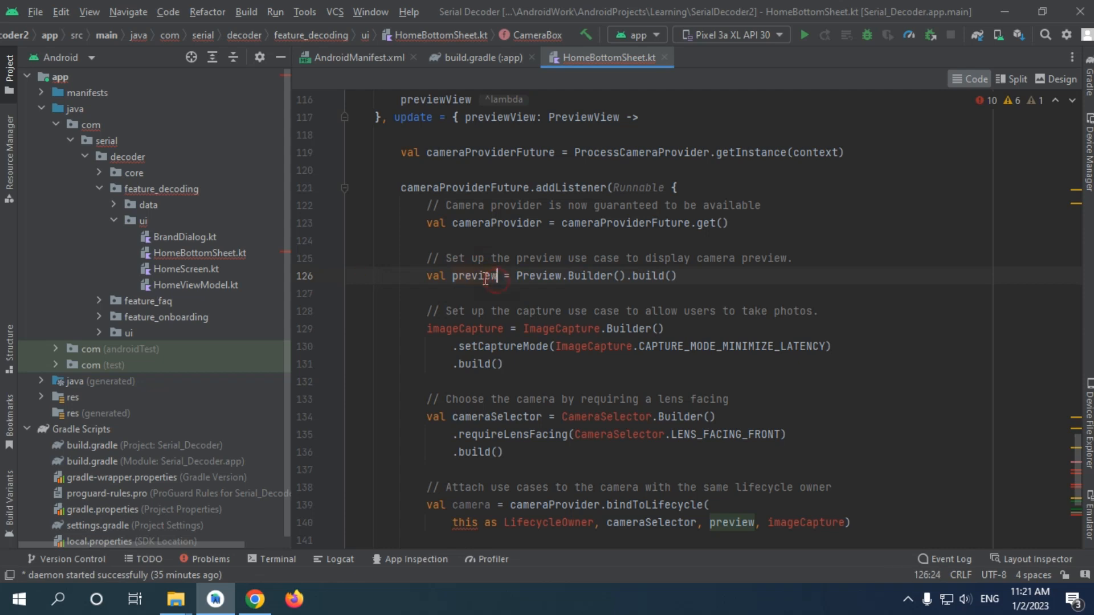
type("U")
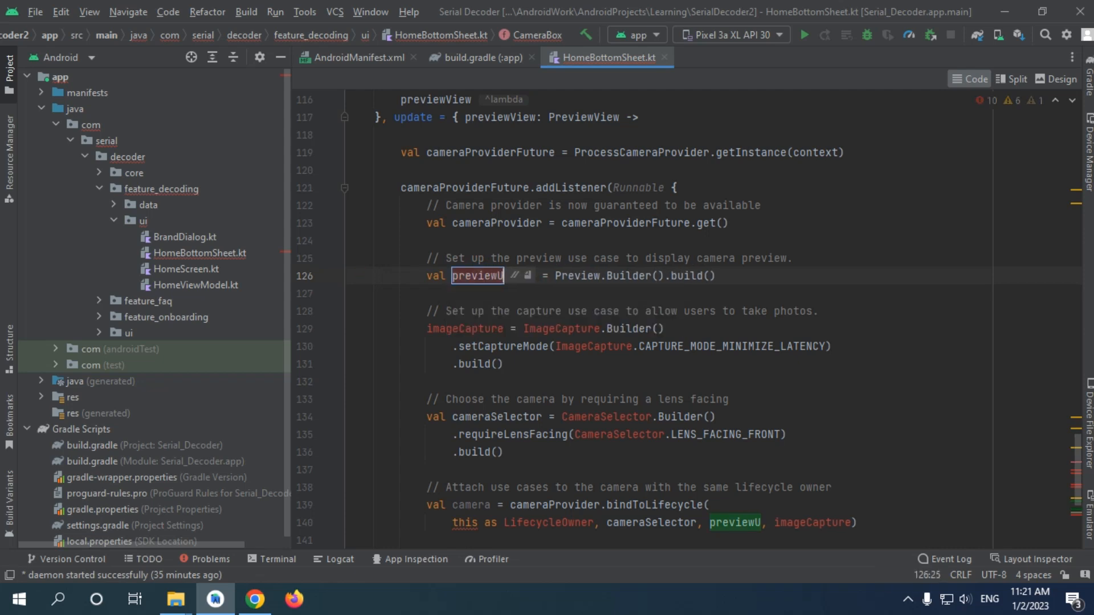
type("seCase")
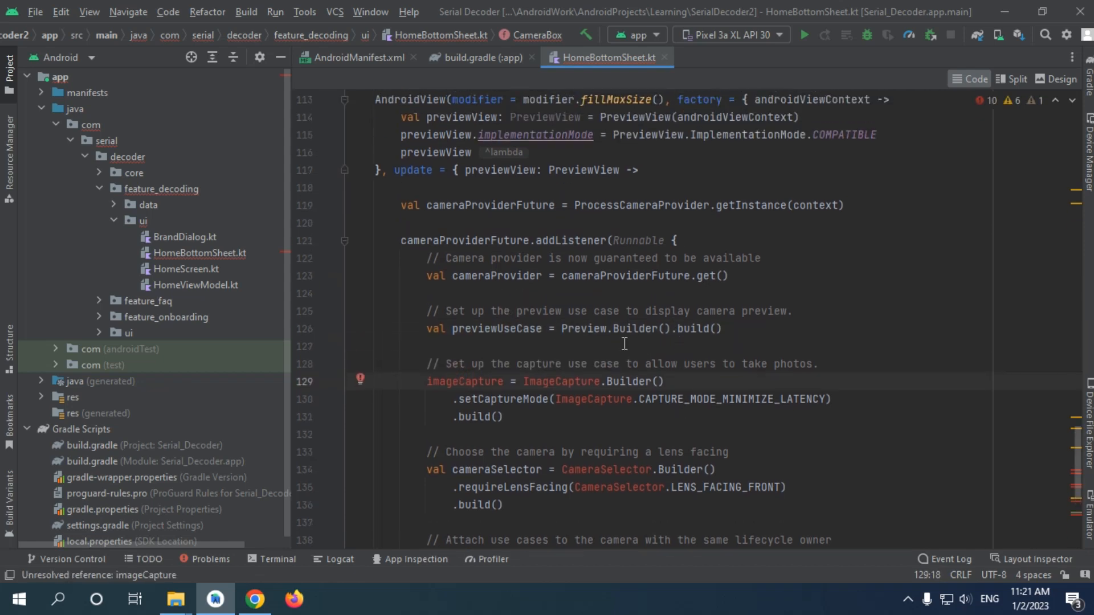
scroll("down", 3)
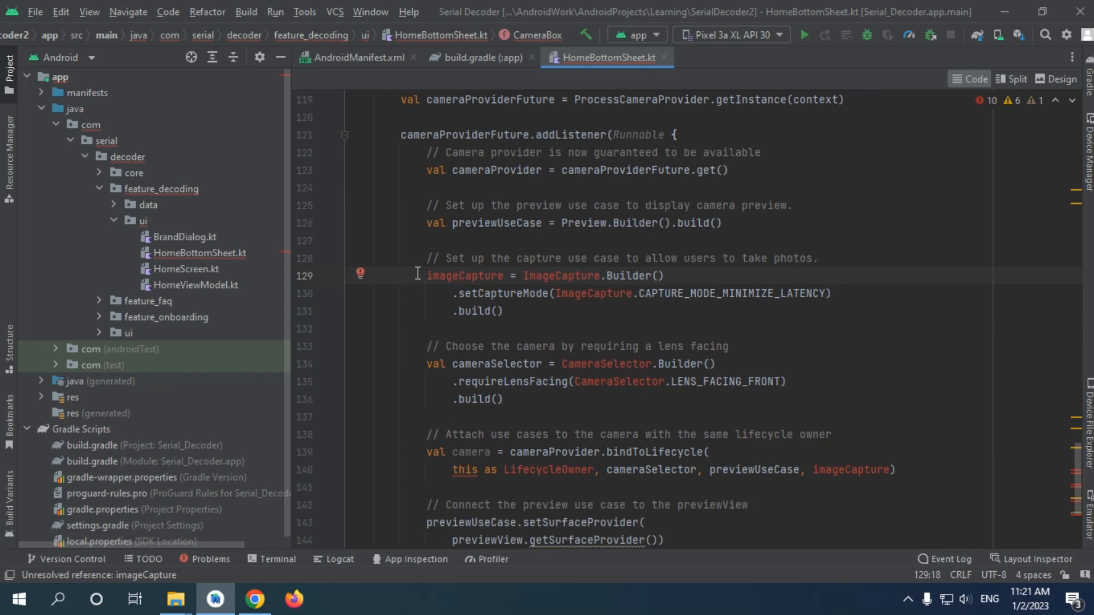
Replace the ImageCapture block with val imageAnalysisUseCase = null and switch to LENS_FACING_BACK.
left_click_drag(429, 258, 504, 311)
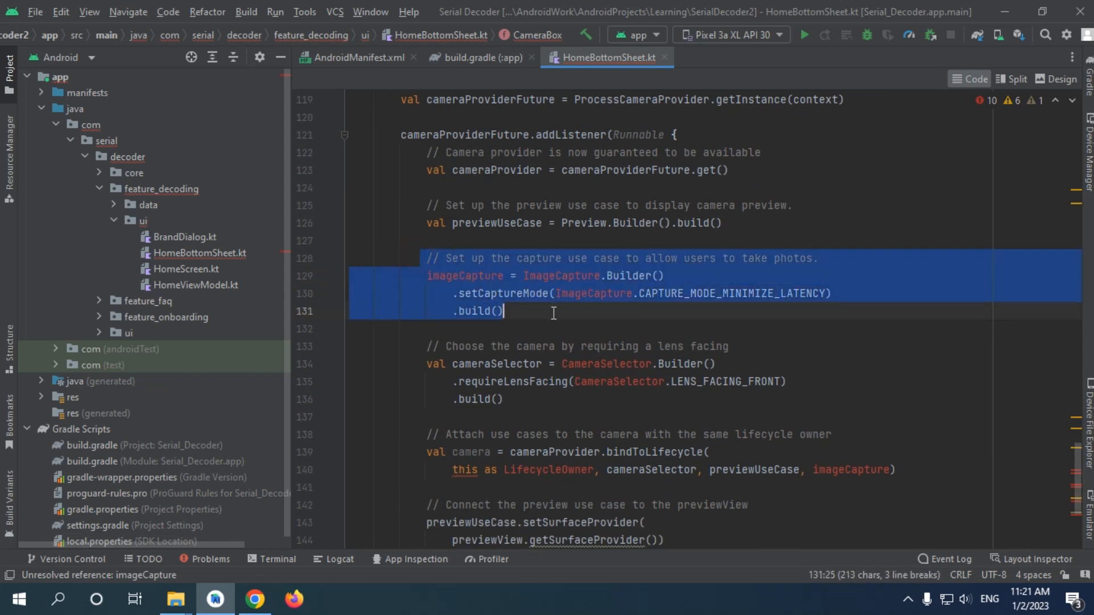
key("Delete")
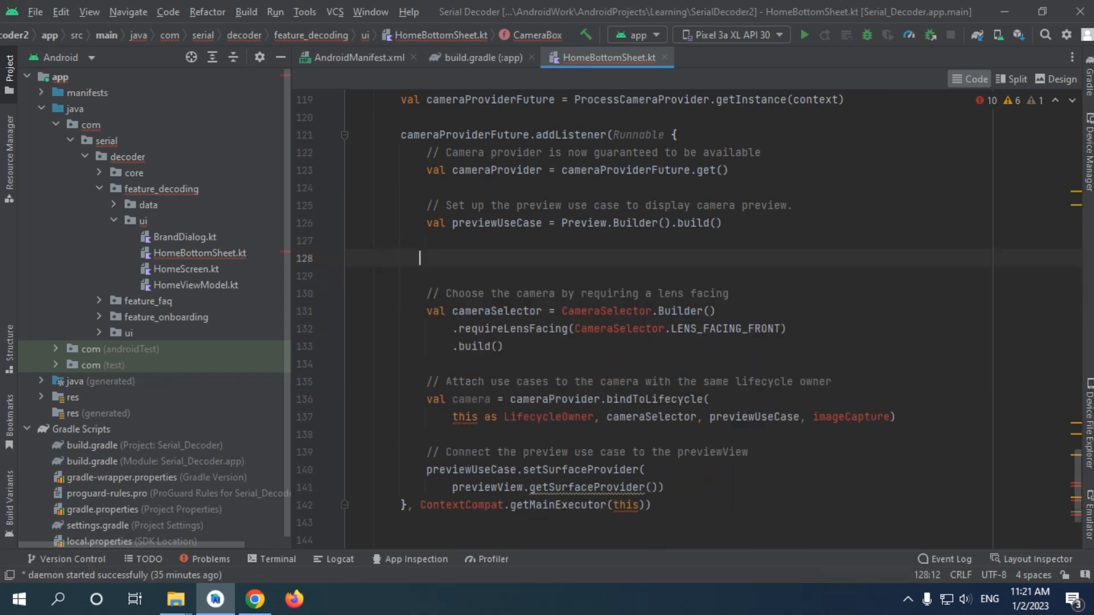
type("val")
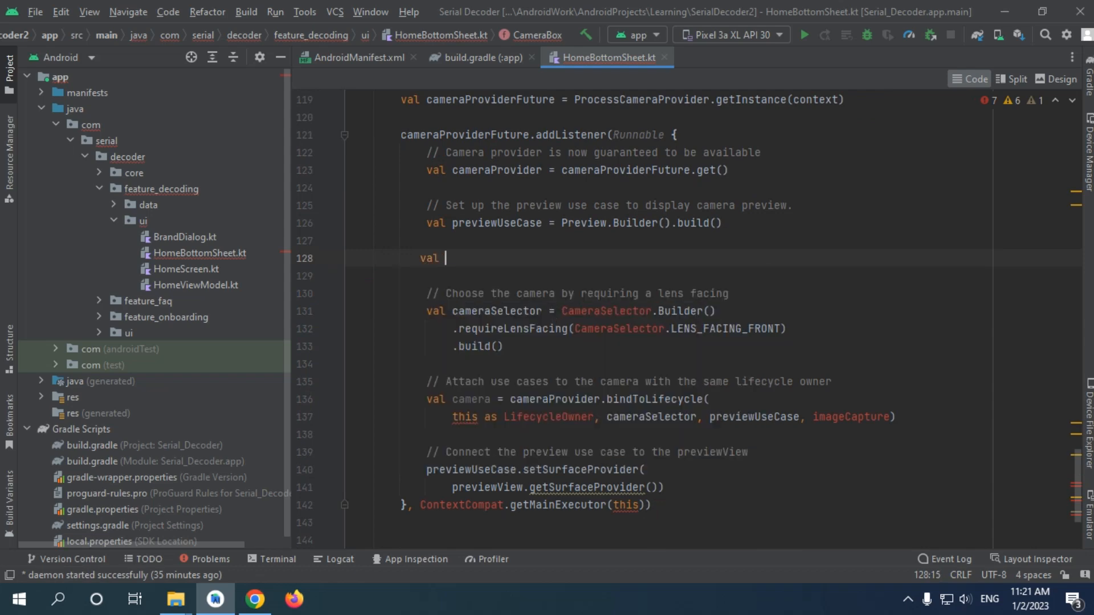
type("imageAnalysis")
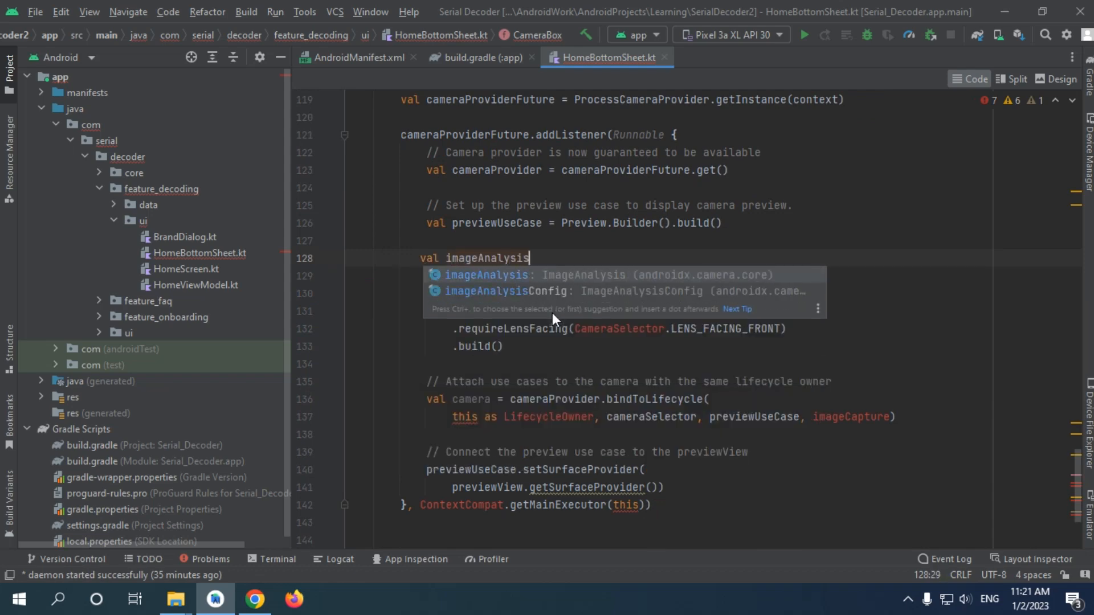
type("UseCase")
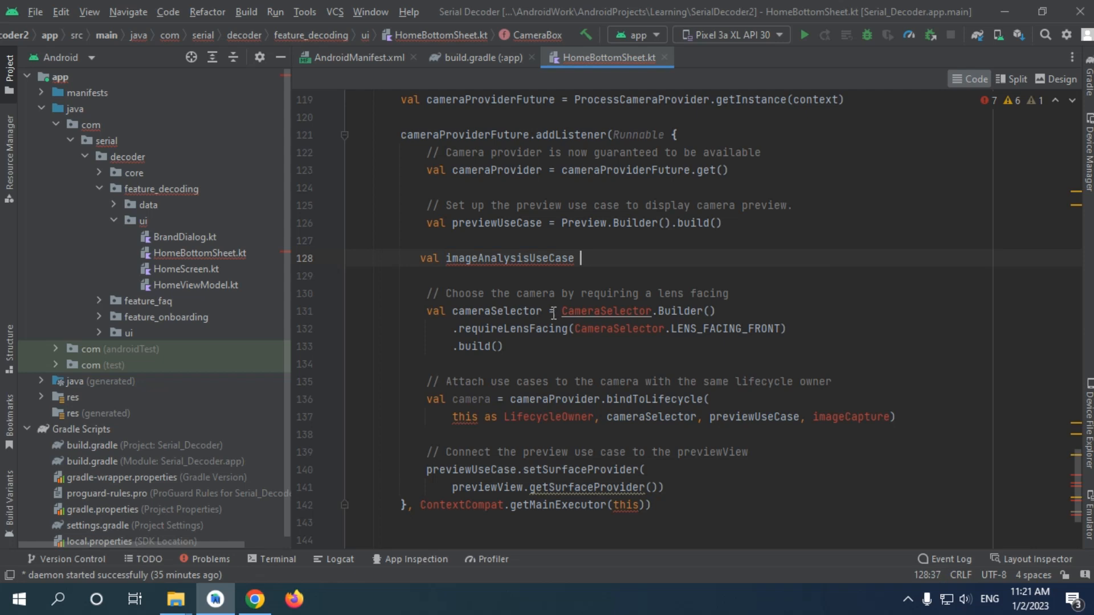
type("= null")
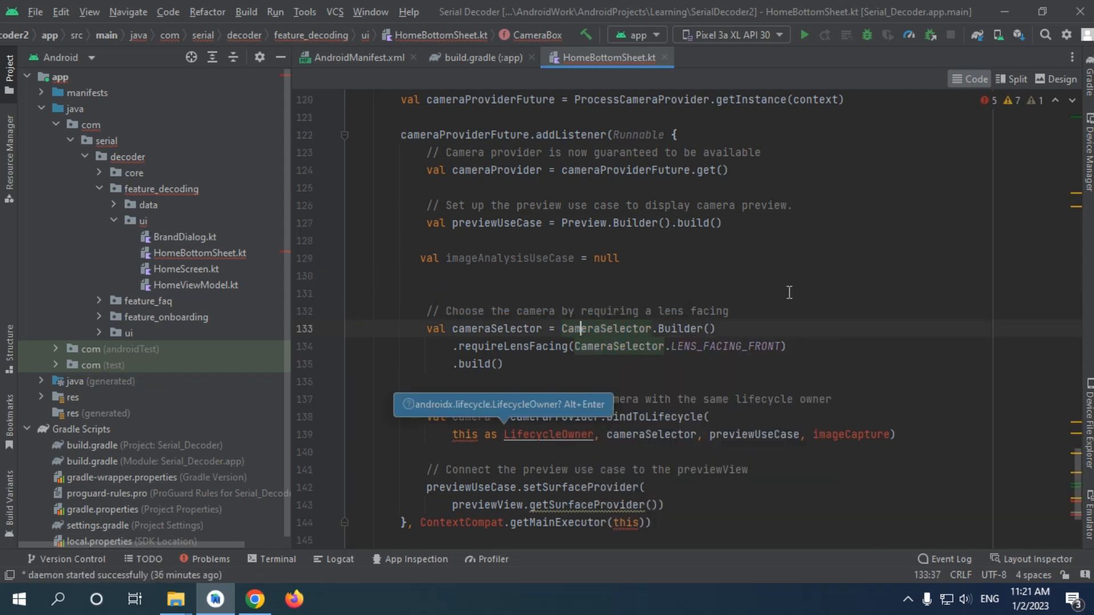
type("BACK")
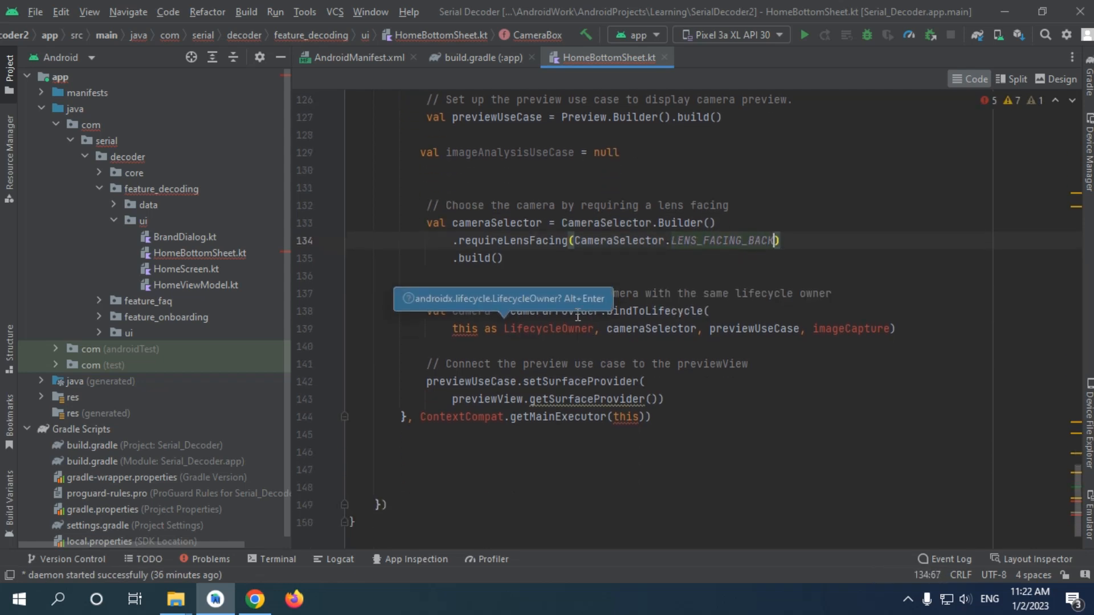
Swap 'this as LifecycleOwner' for lifeCycleOwner, defined as LocalLifecycleOwner.current.
double_click(455, 329)
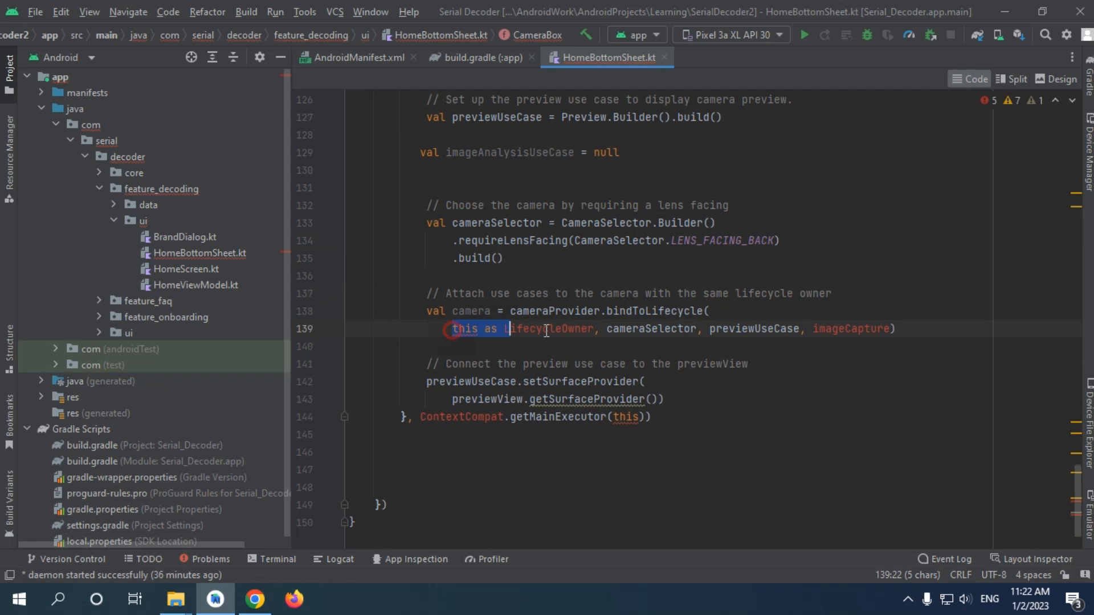
type("l")
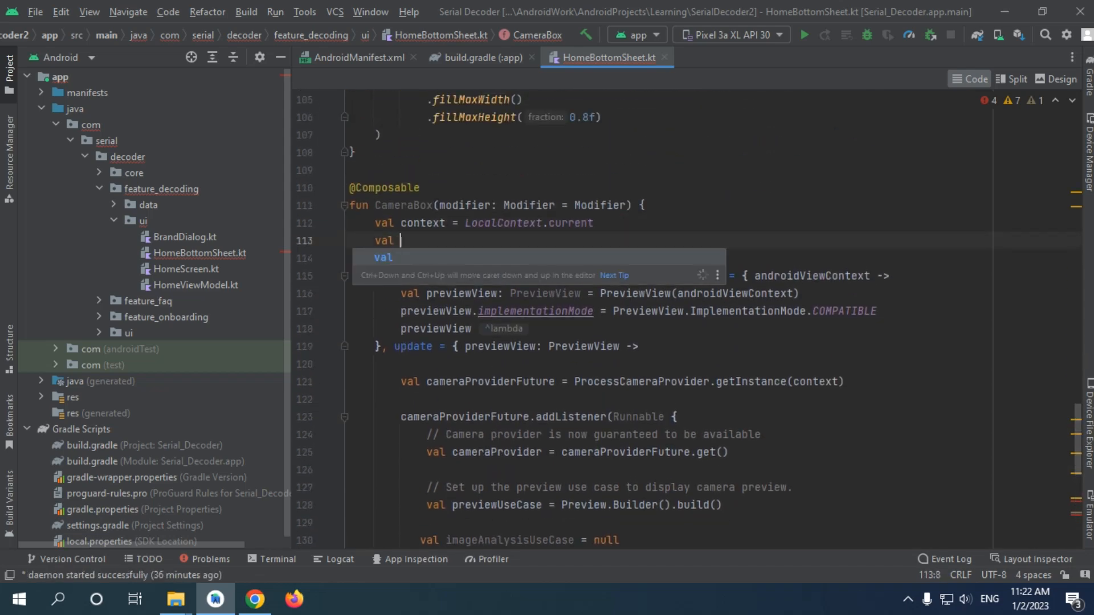
type("lifeCycleOwner = L")
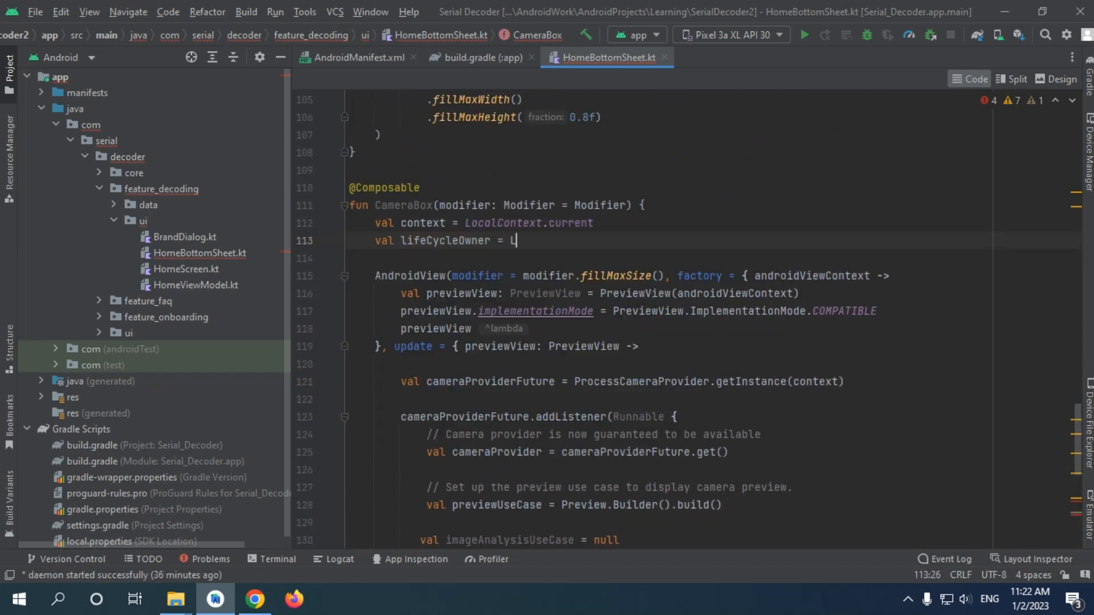
type("ocalLifecycleOwner.current")
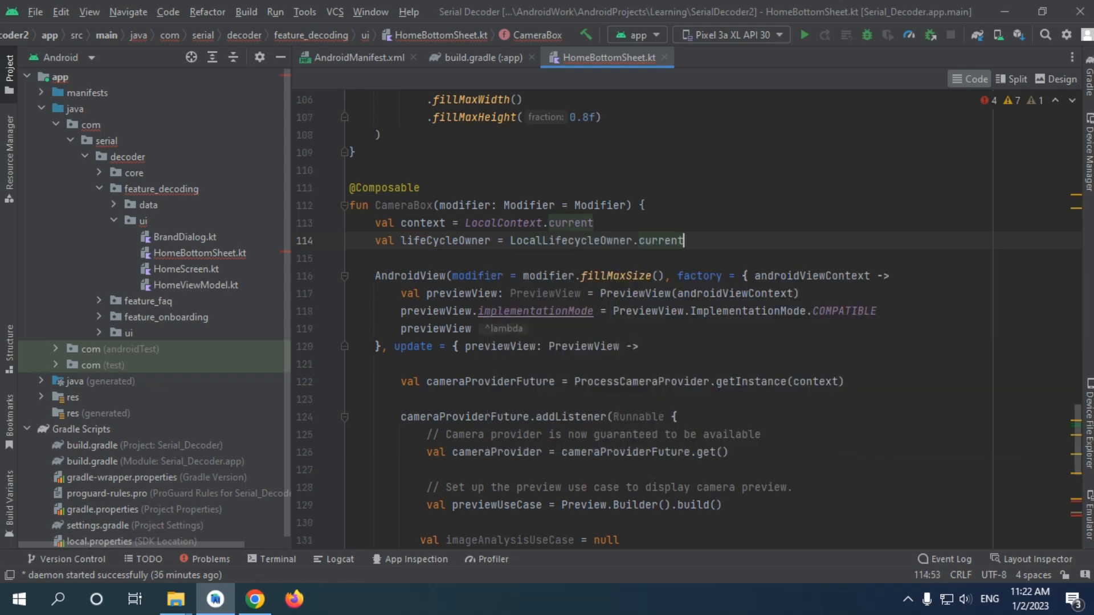
scroll("down", 3)
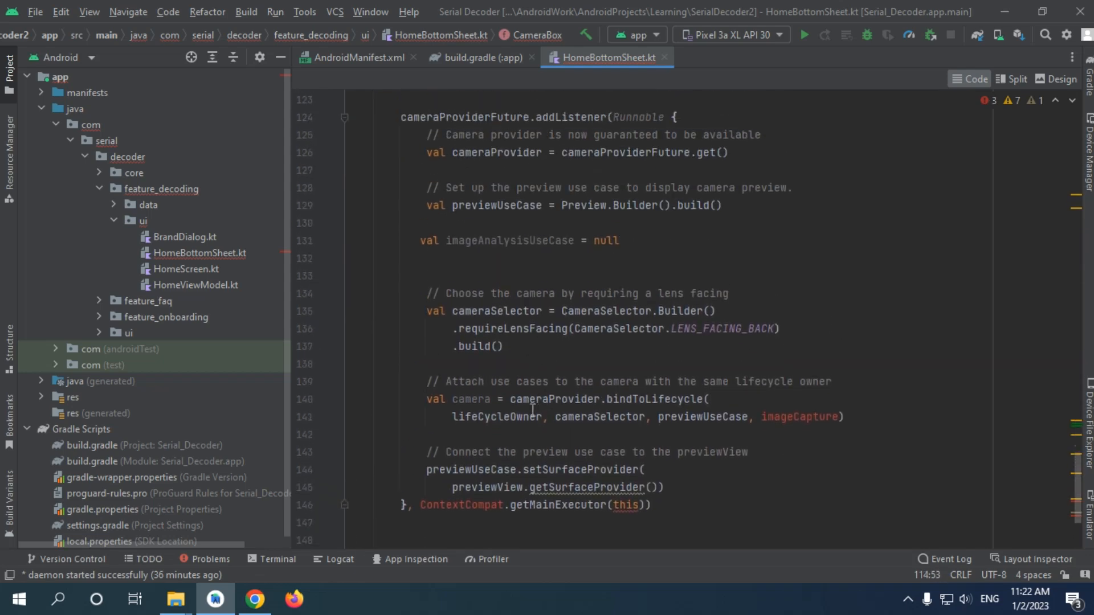
Replace imageCapture with imageAnalysisUseCase and pass context to getMainExecutor.
double_click(702, 418)
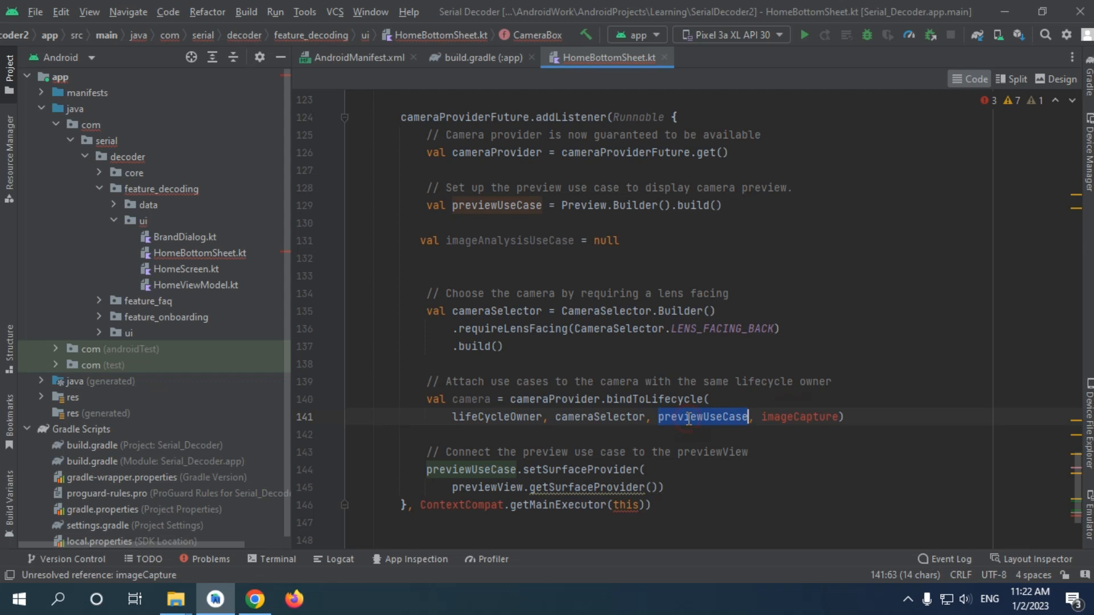
type("ima")
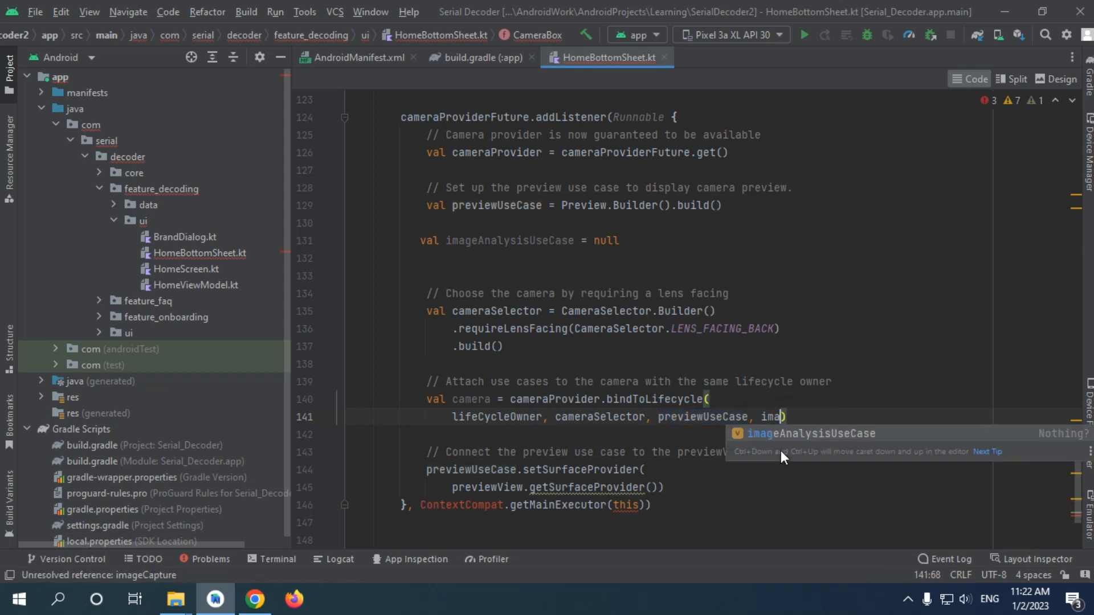
key("Tab")
type("context")
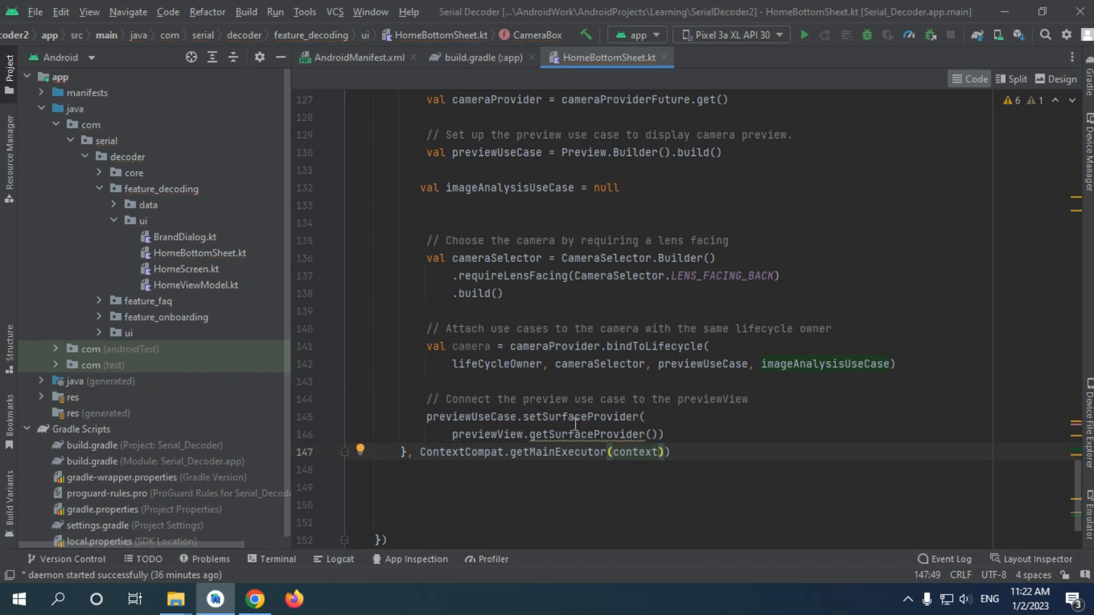
mouse_move(580, 434)
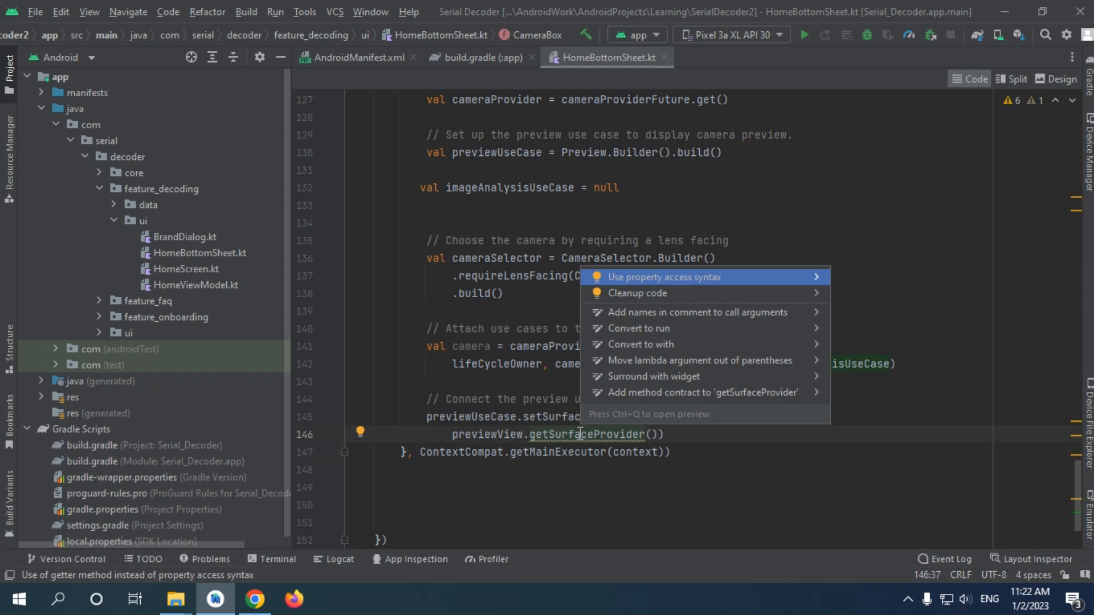
Convert getSurfaceProvider to the property access form previewView.surfaceProvider.
left_click(665, 277)
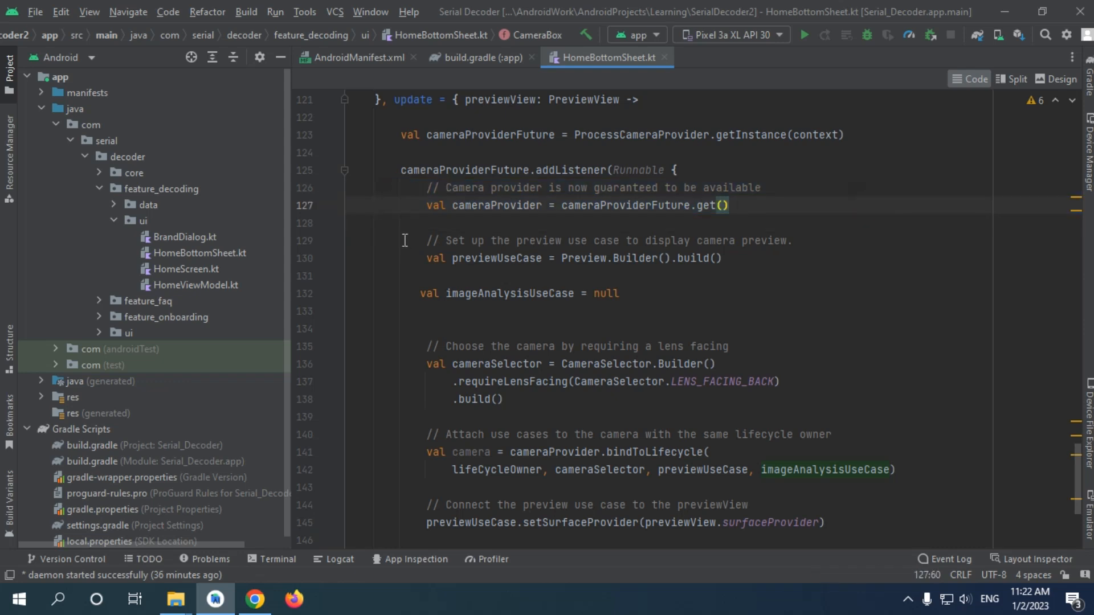
Delete the preview and camera-selector comment lines and realign the imageAnalysisUseCase line.
left_click_drag(405, 240, 579, 311)
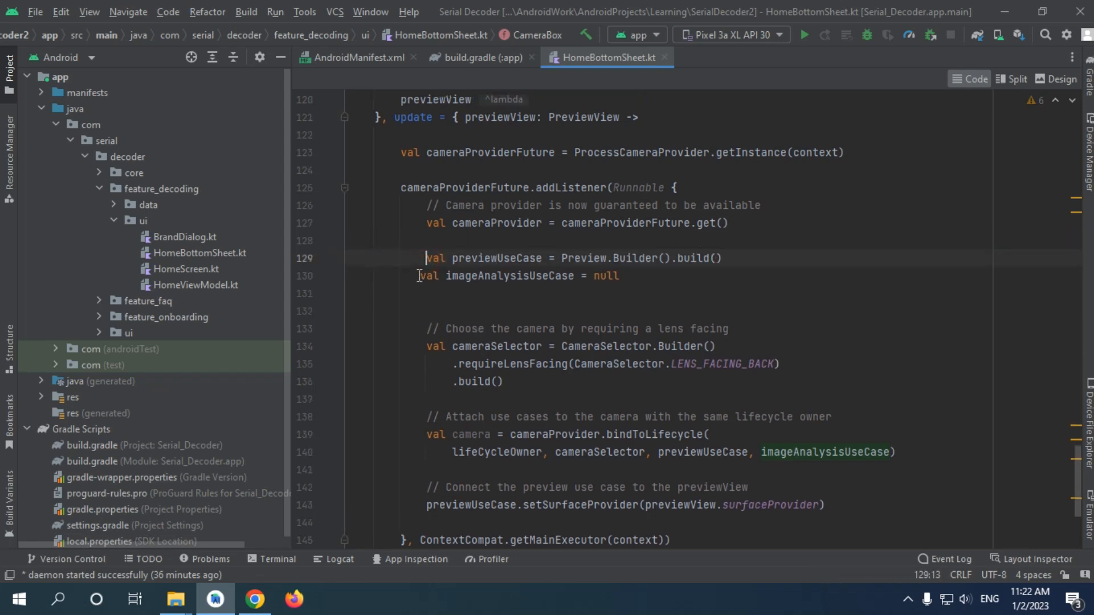
double_click(495, 276)
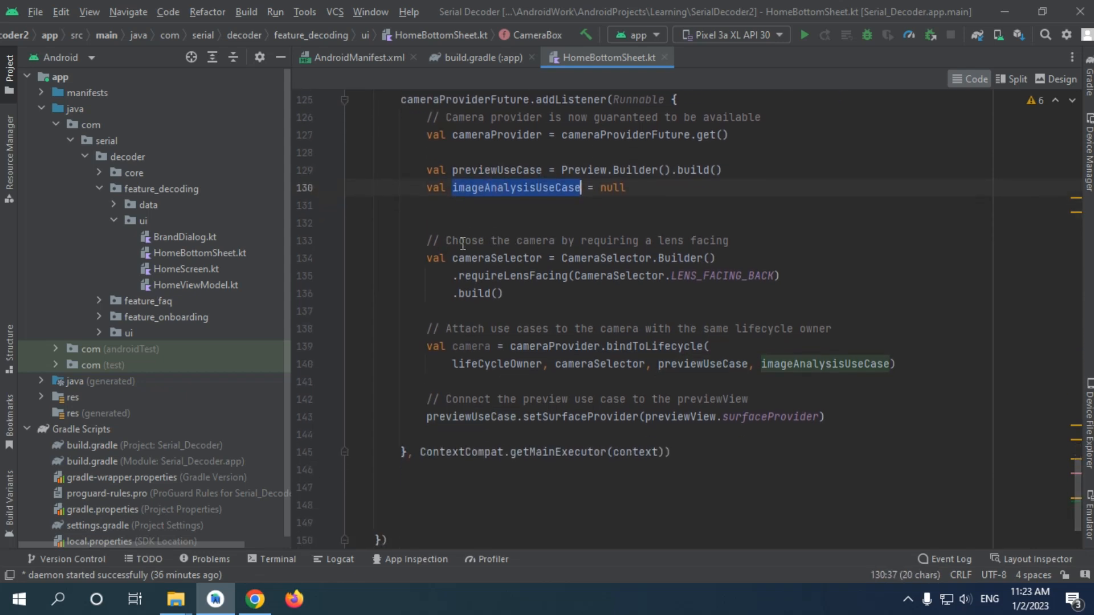
double_click(610, 241)
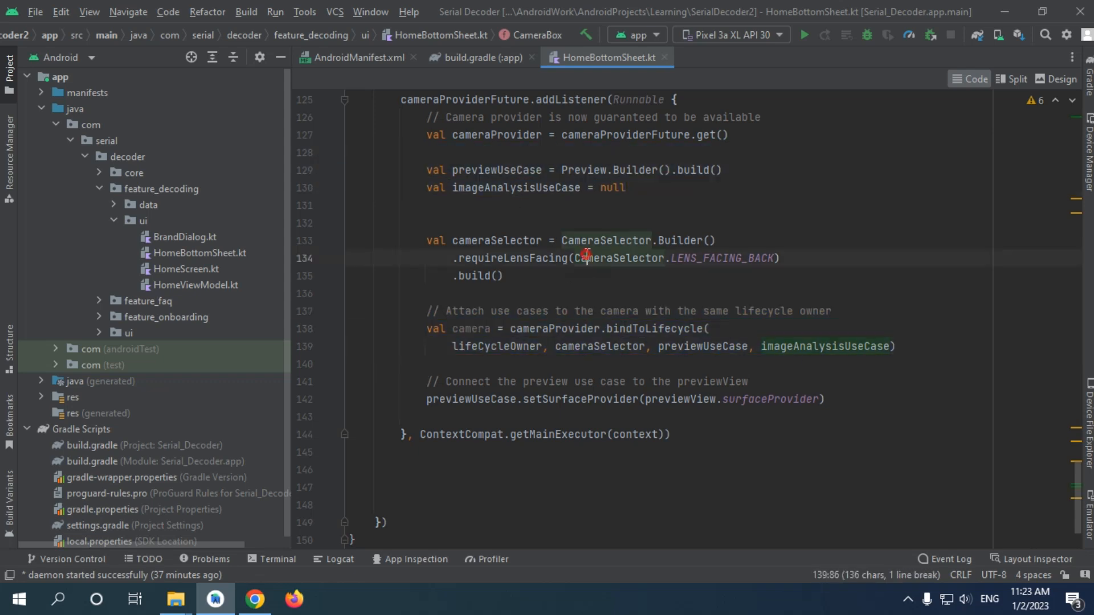
double_click(655, 328)
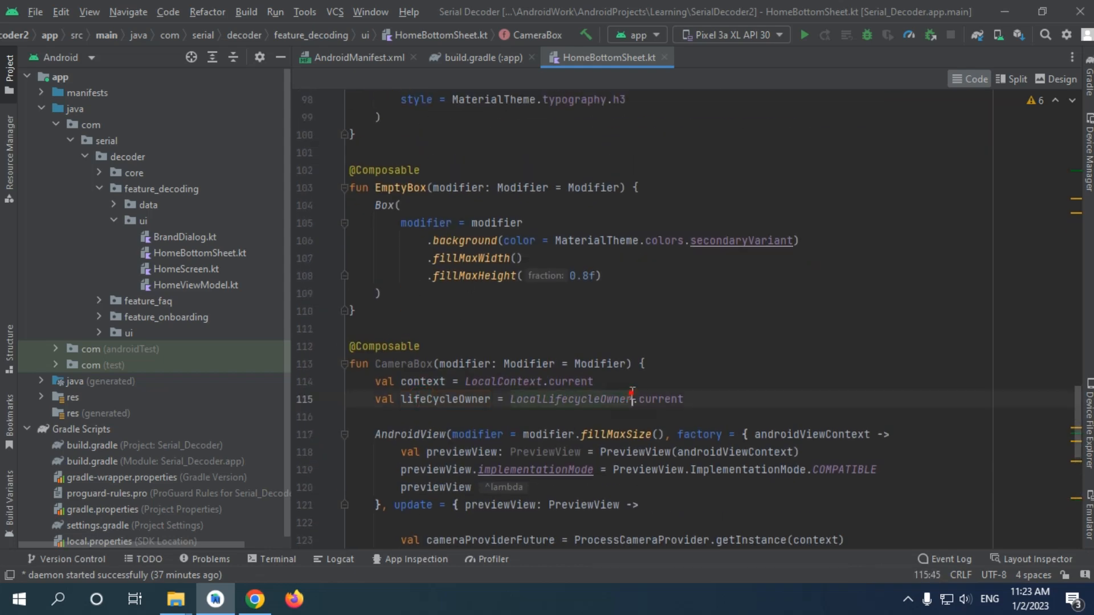
scroll("down", 3)
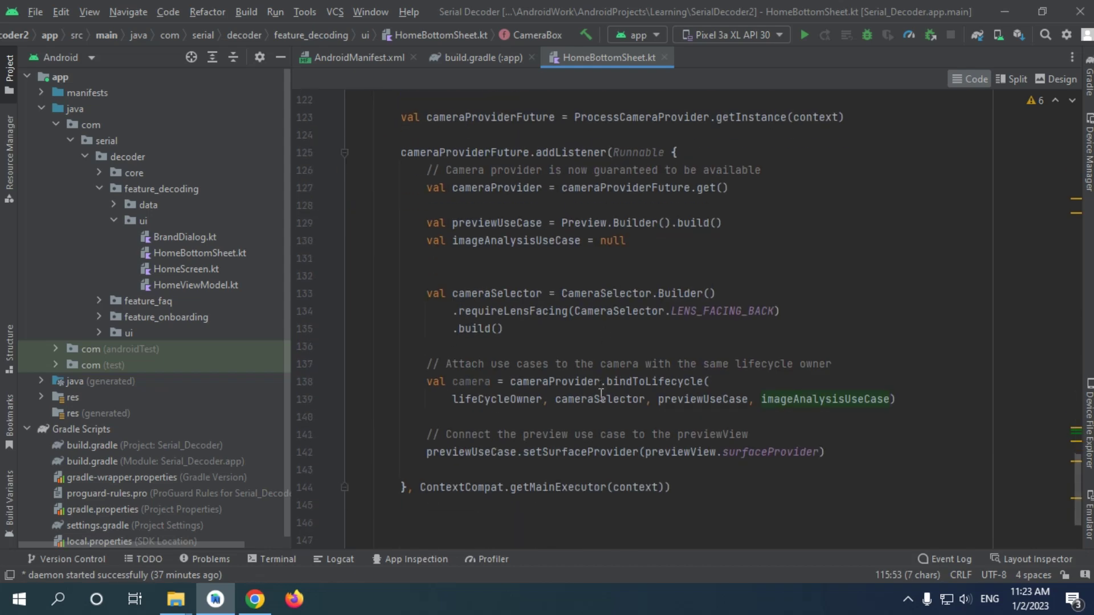
left_click(600, 399)
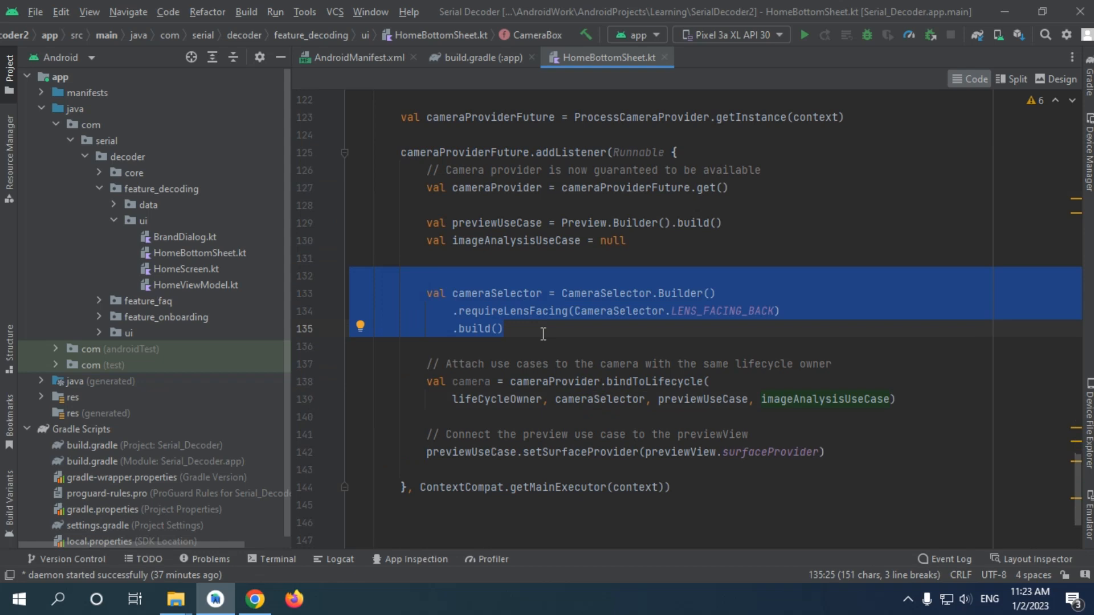
mouse_move(603, 391)
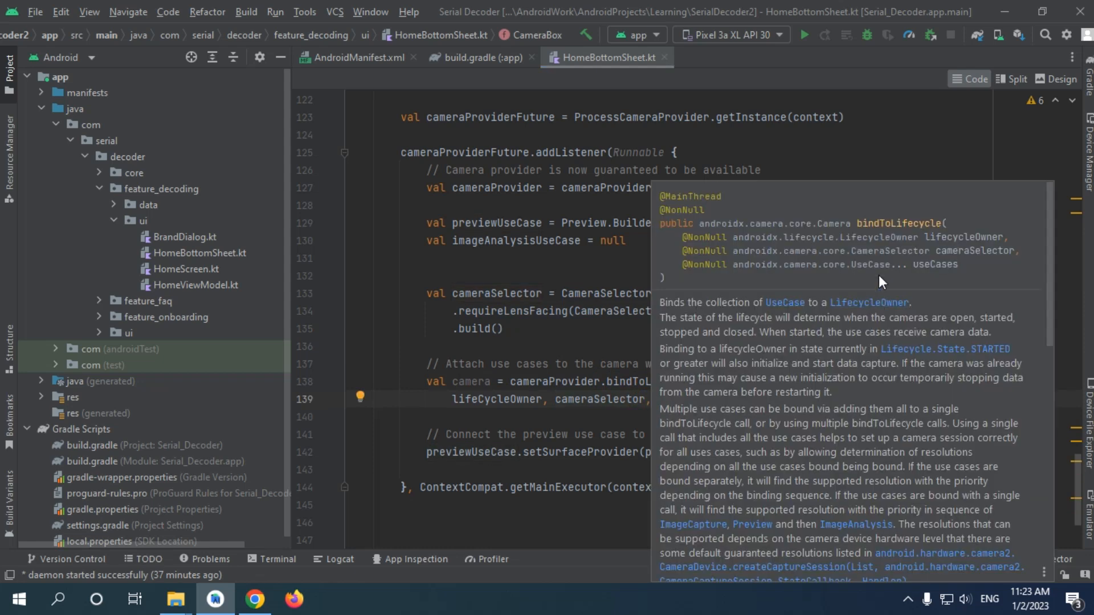
mouse_move(969, 247)
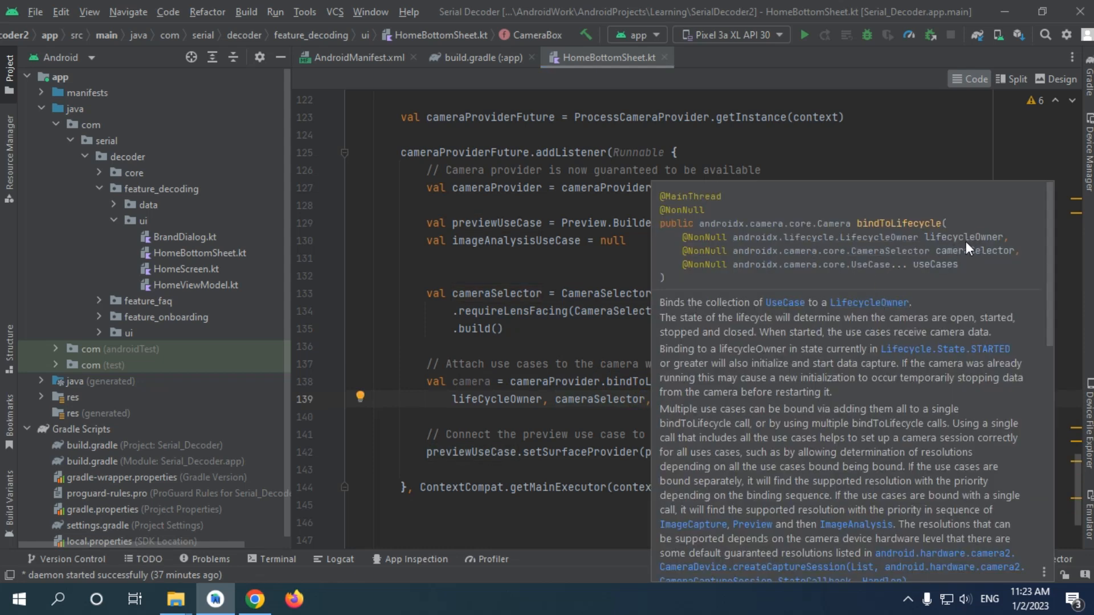
mouse_move(832, 271)
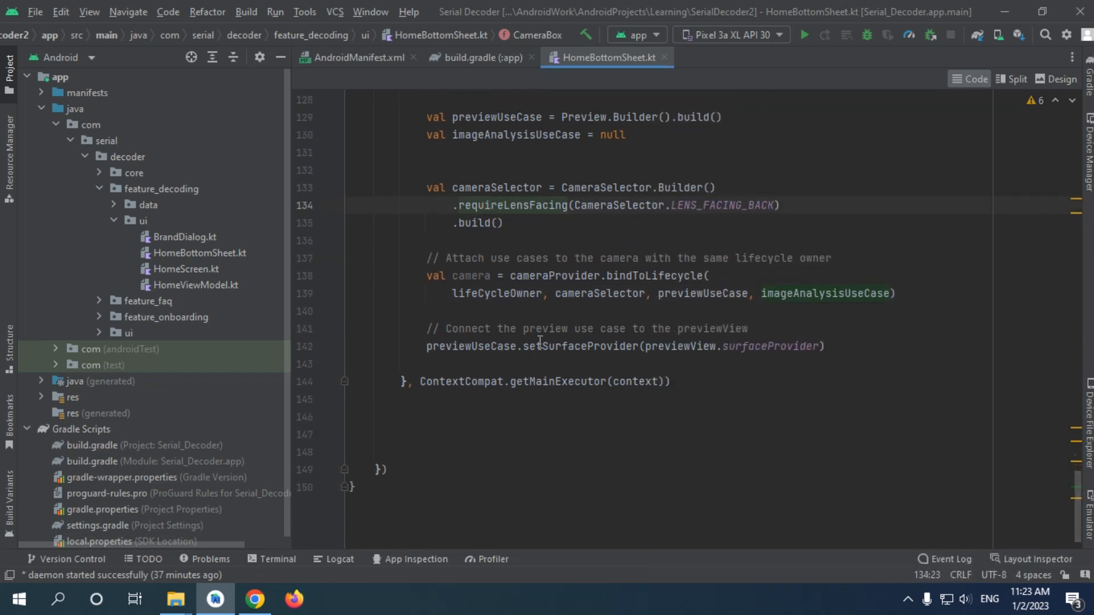
double_click(471, 346)
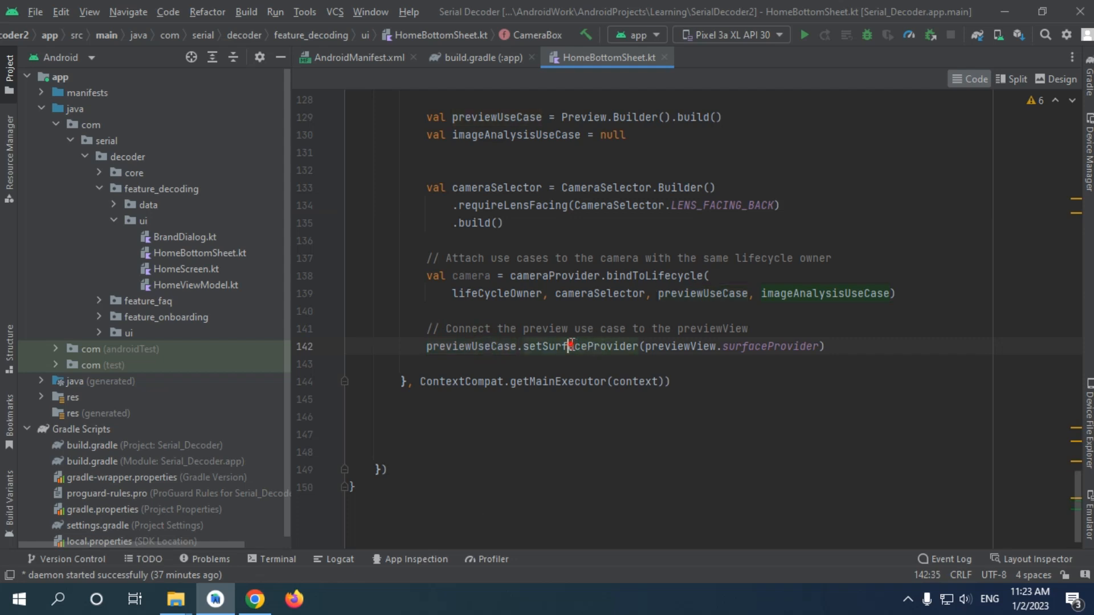
double_click(770, 347)
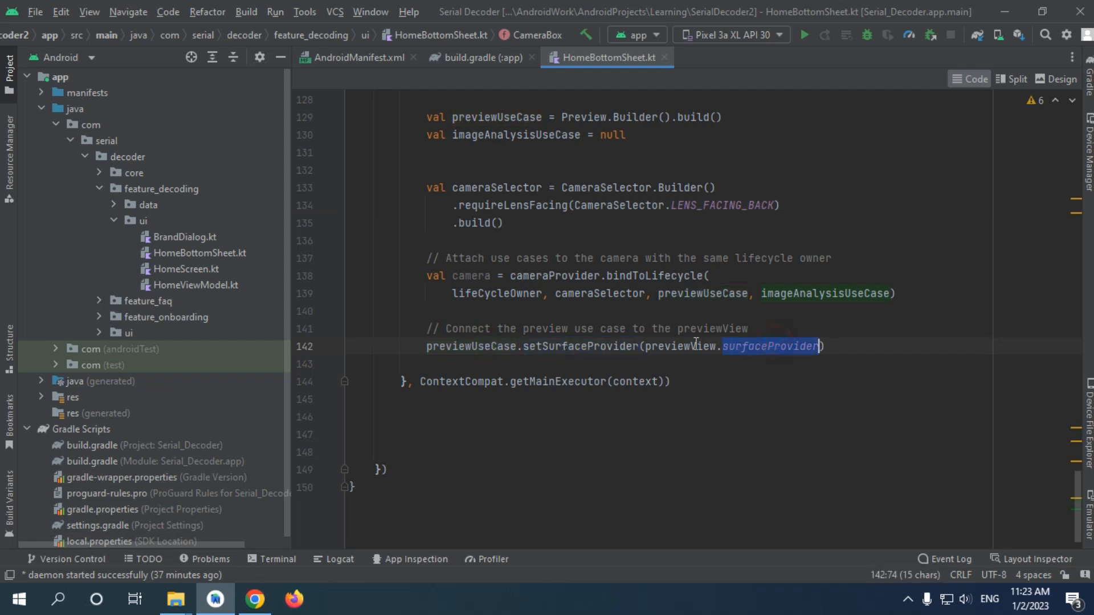